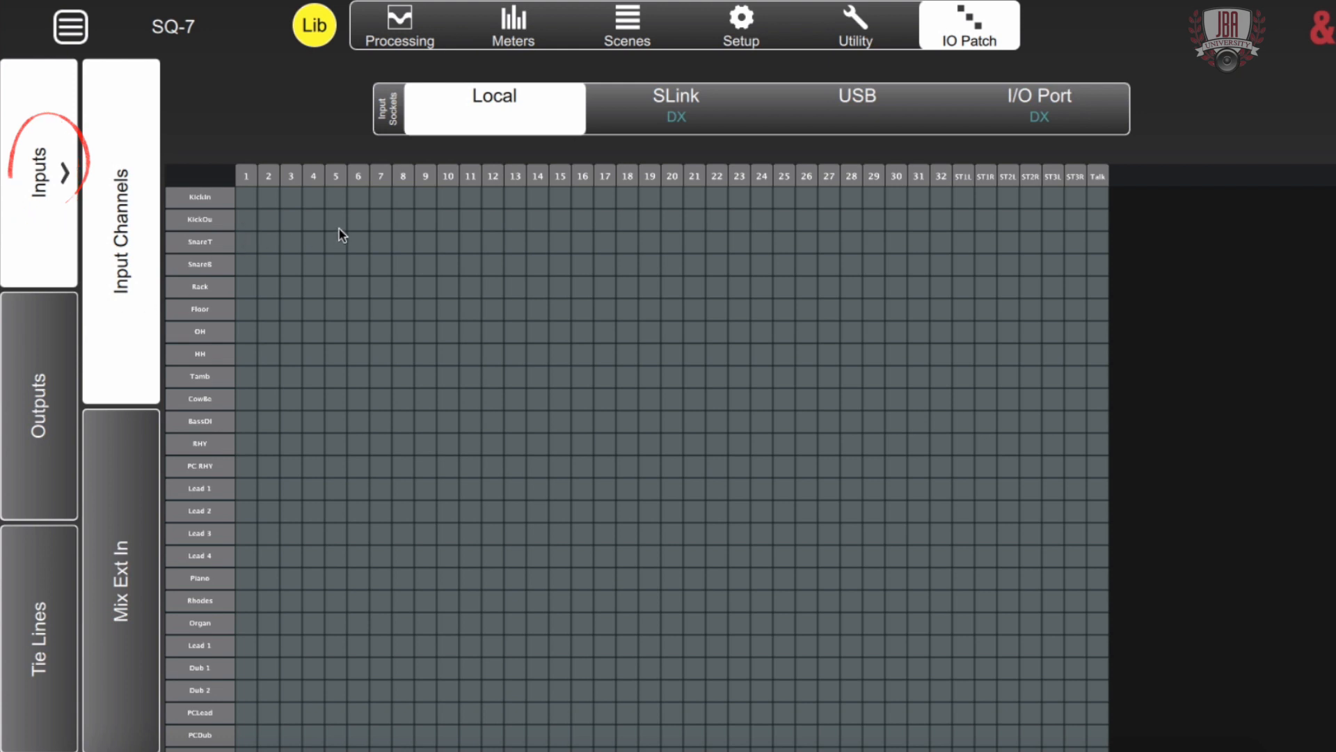
mouse_move(475, 152)
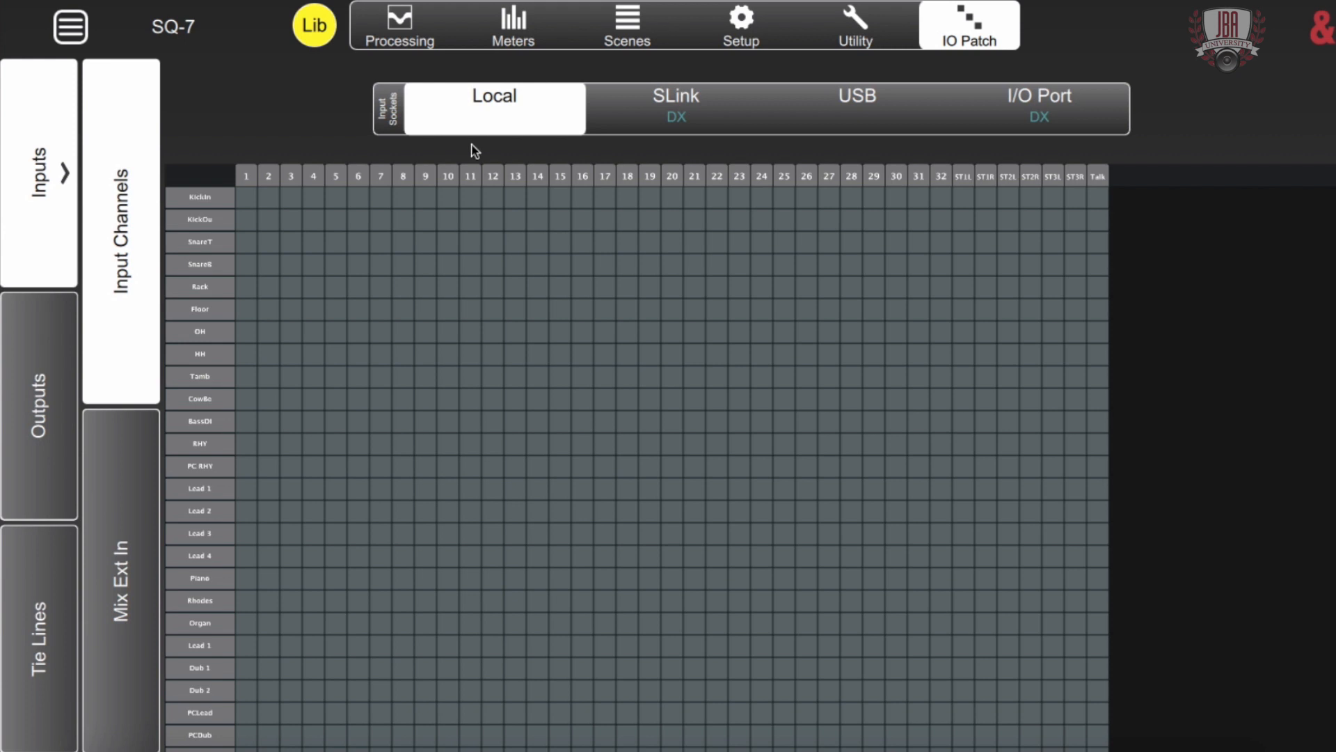
mouse_move(495, 119)
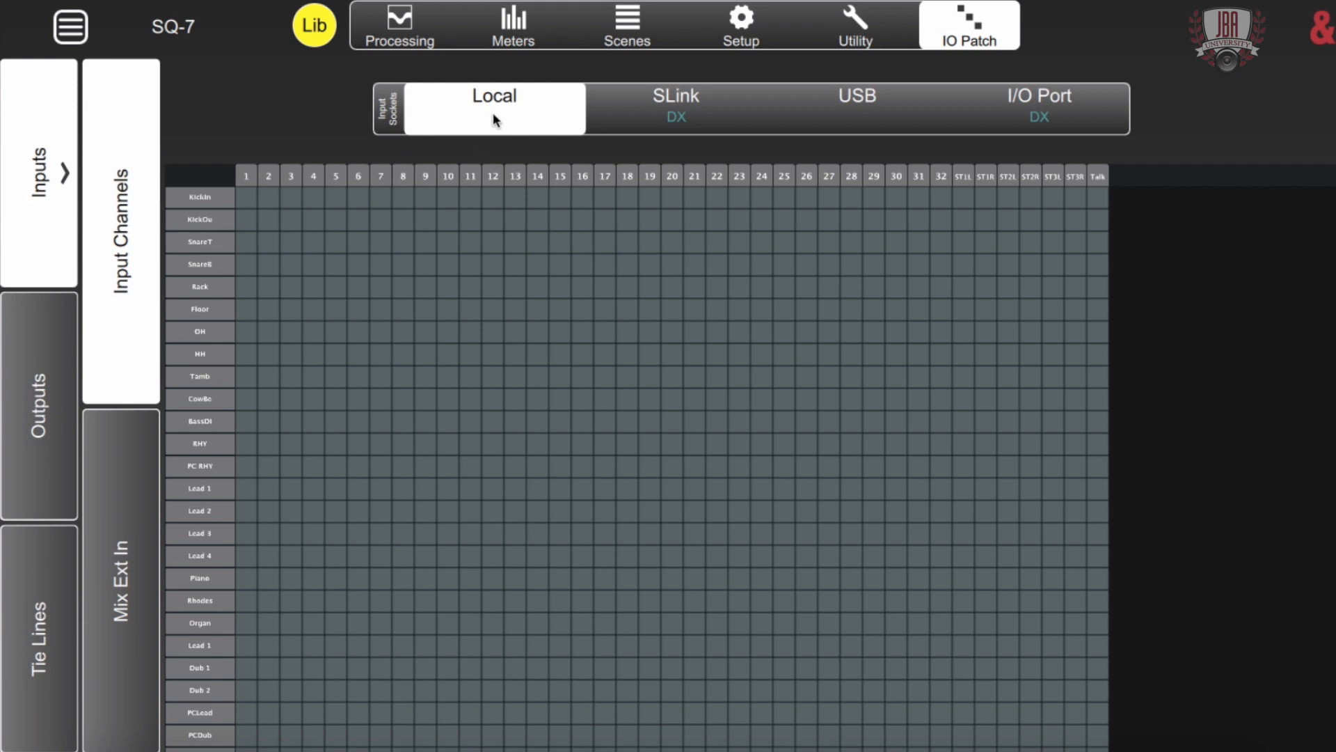
mouse_move(815, 138)
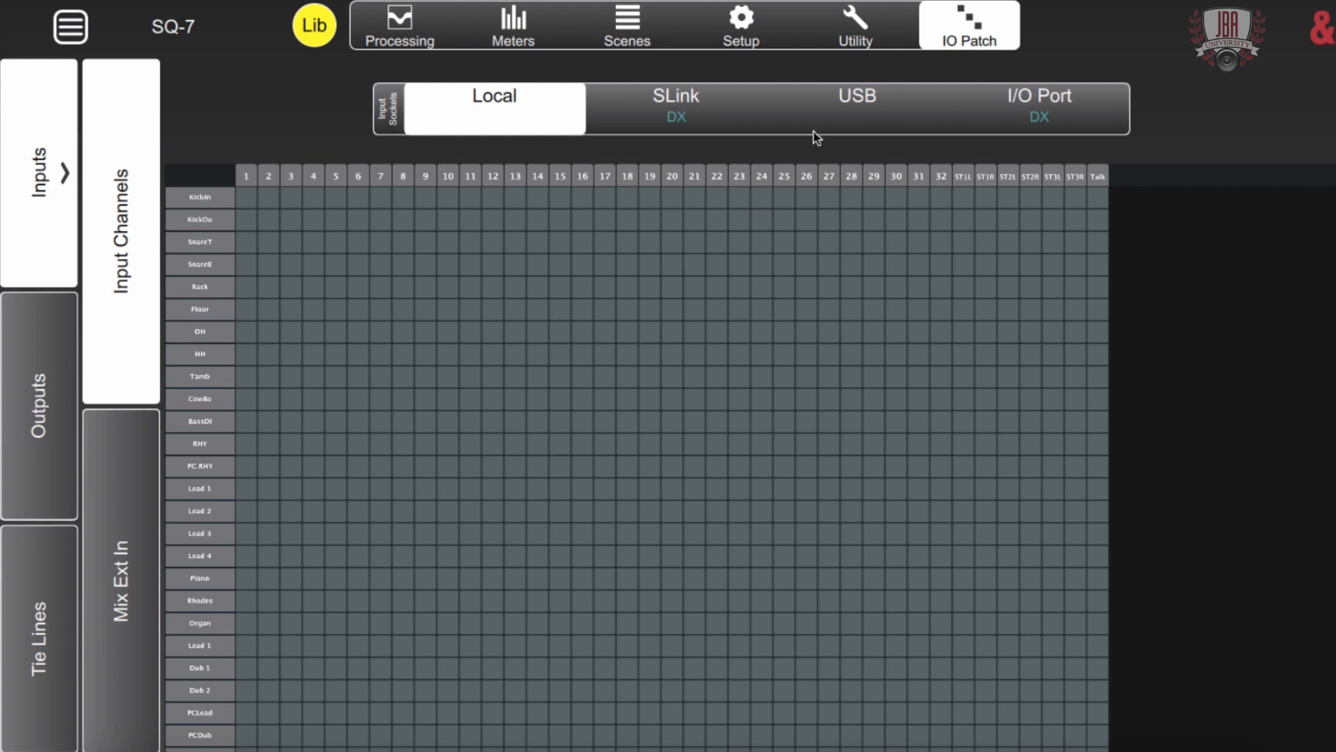
- Switch the USB input sockets' source from USB B to SQ-Drive, then show the Local socket grid
left_click(855, 107)
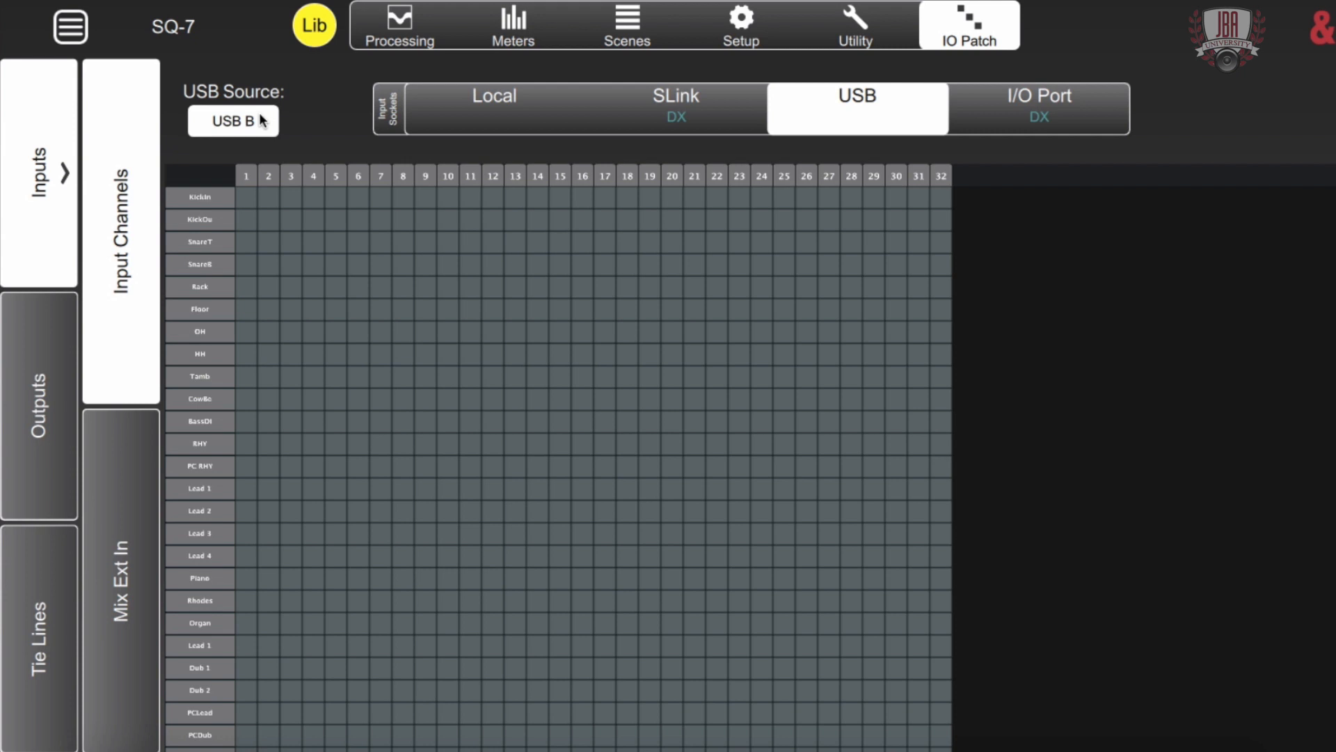
left_click(233, 120)
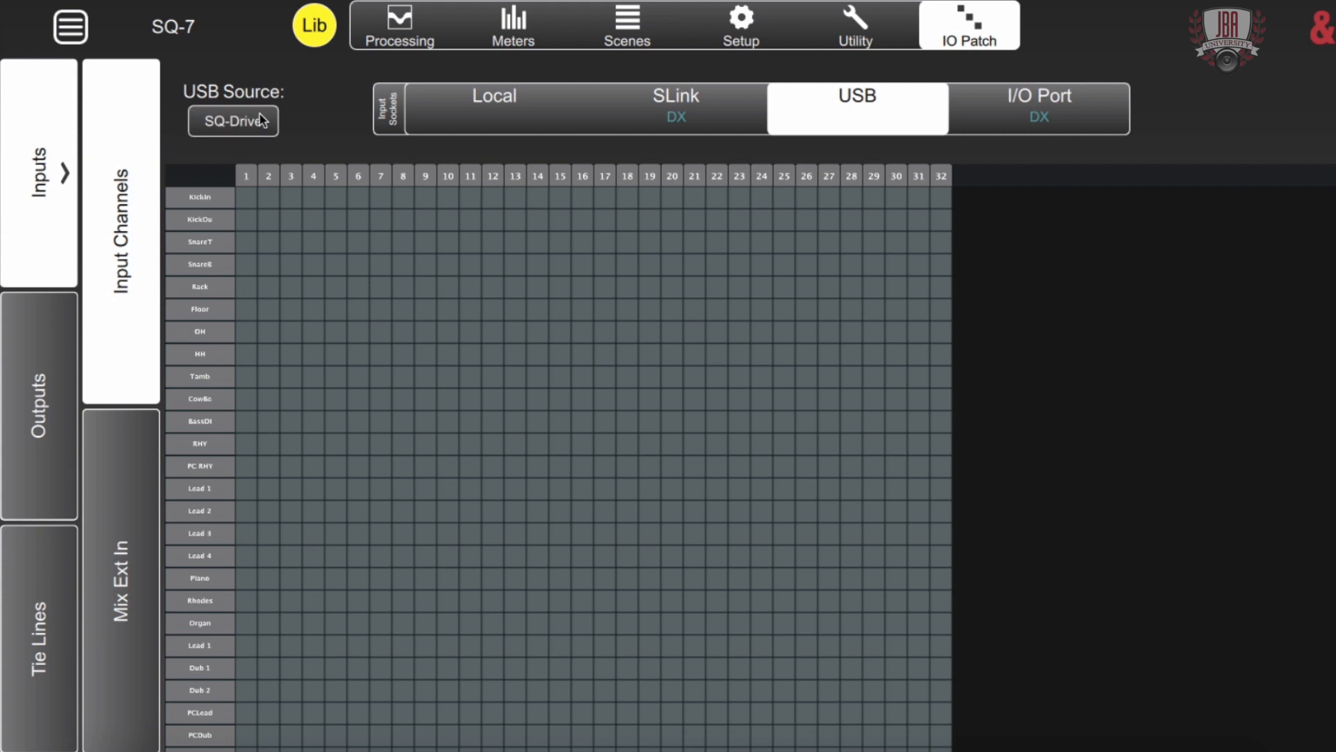
mouse_move(973, 109)
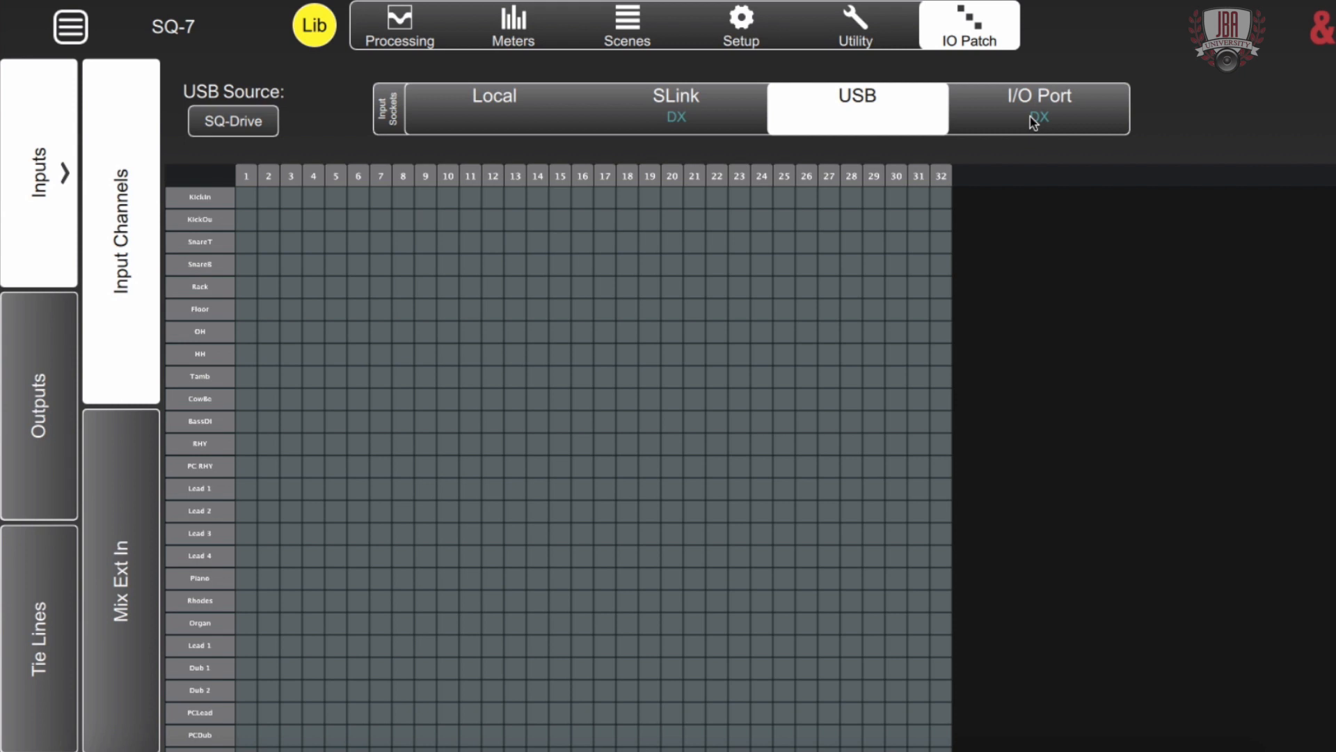
left_click(492, 108)
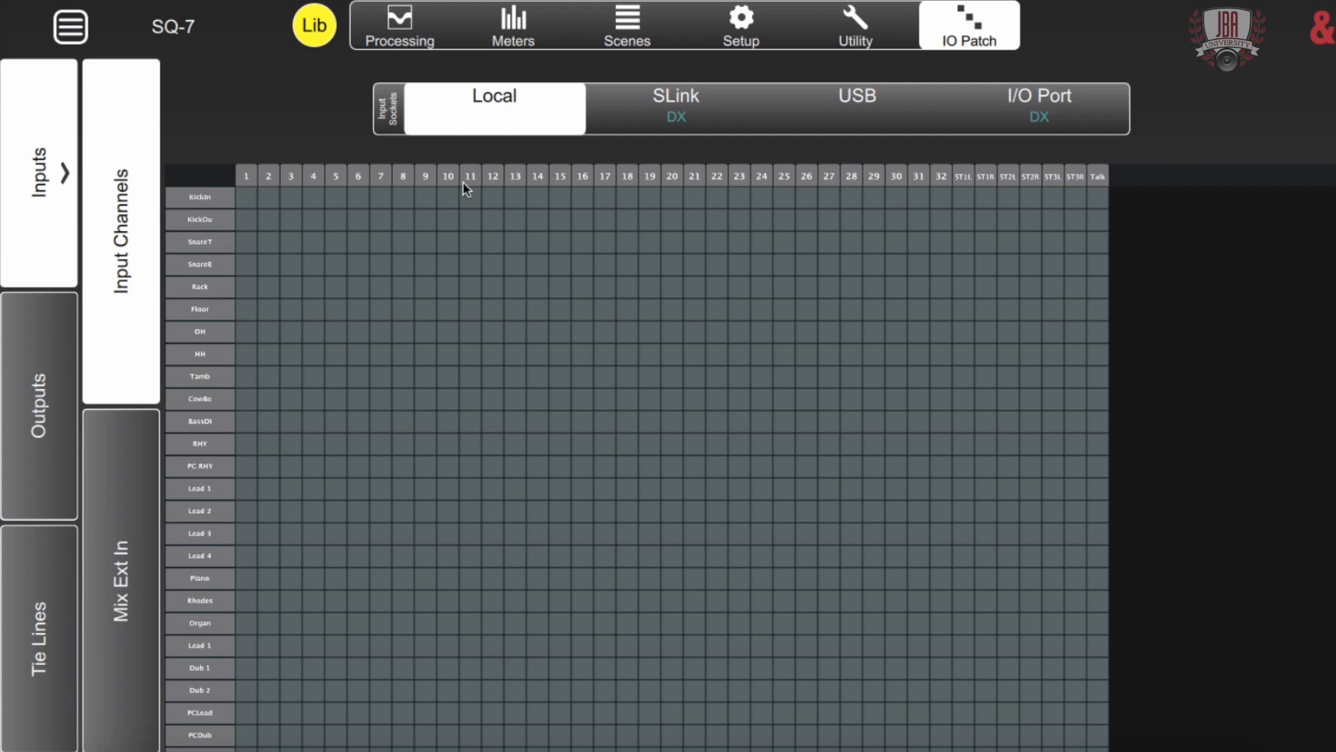
mouse_move(205, 733)
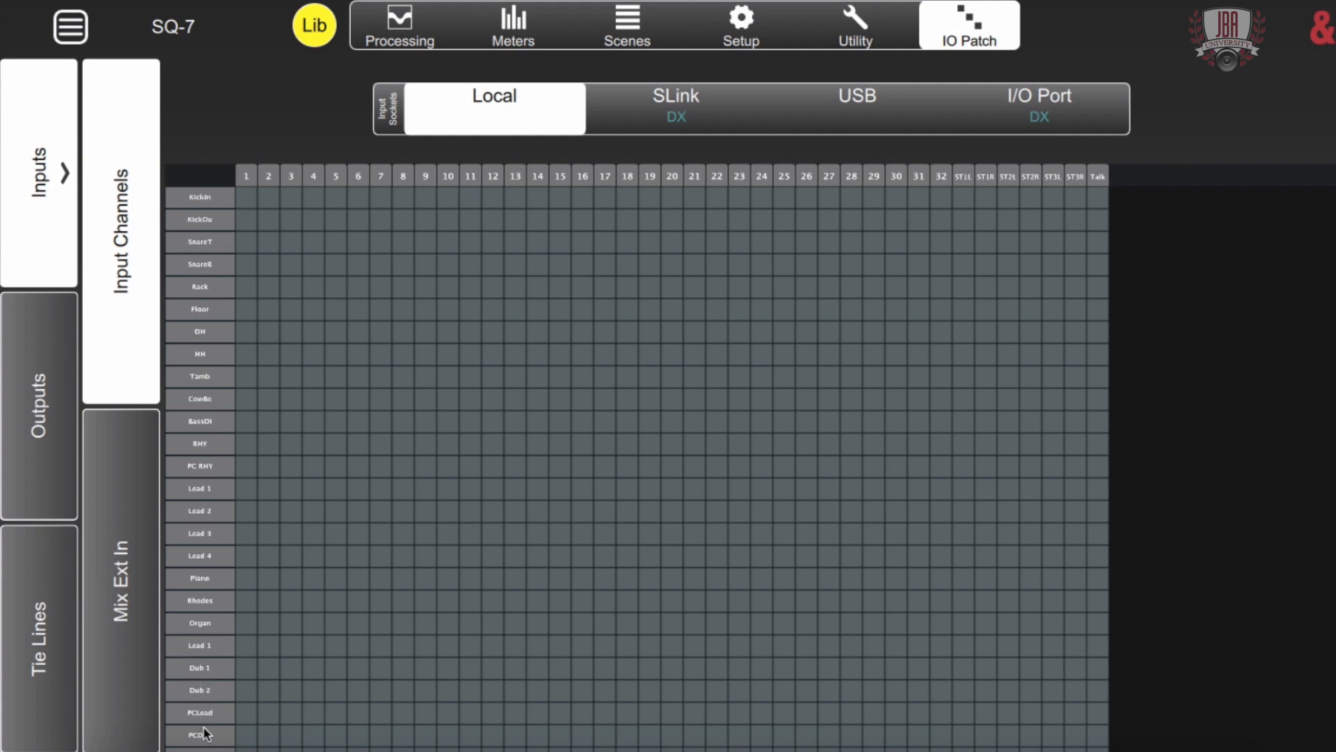
mouse_move(243, 198)
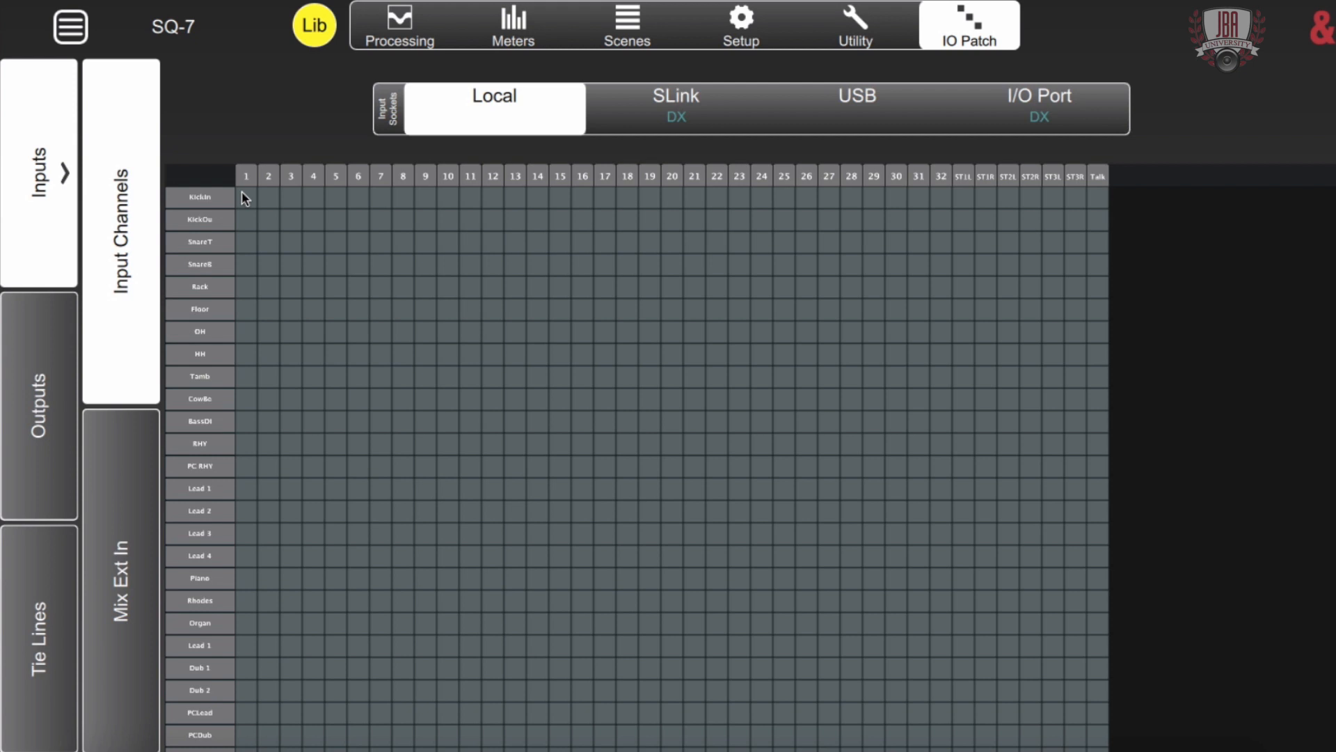
- Patch local sockets 1–3 to the first two drum channels and Lead 3
left_click(269, 219)
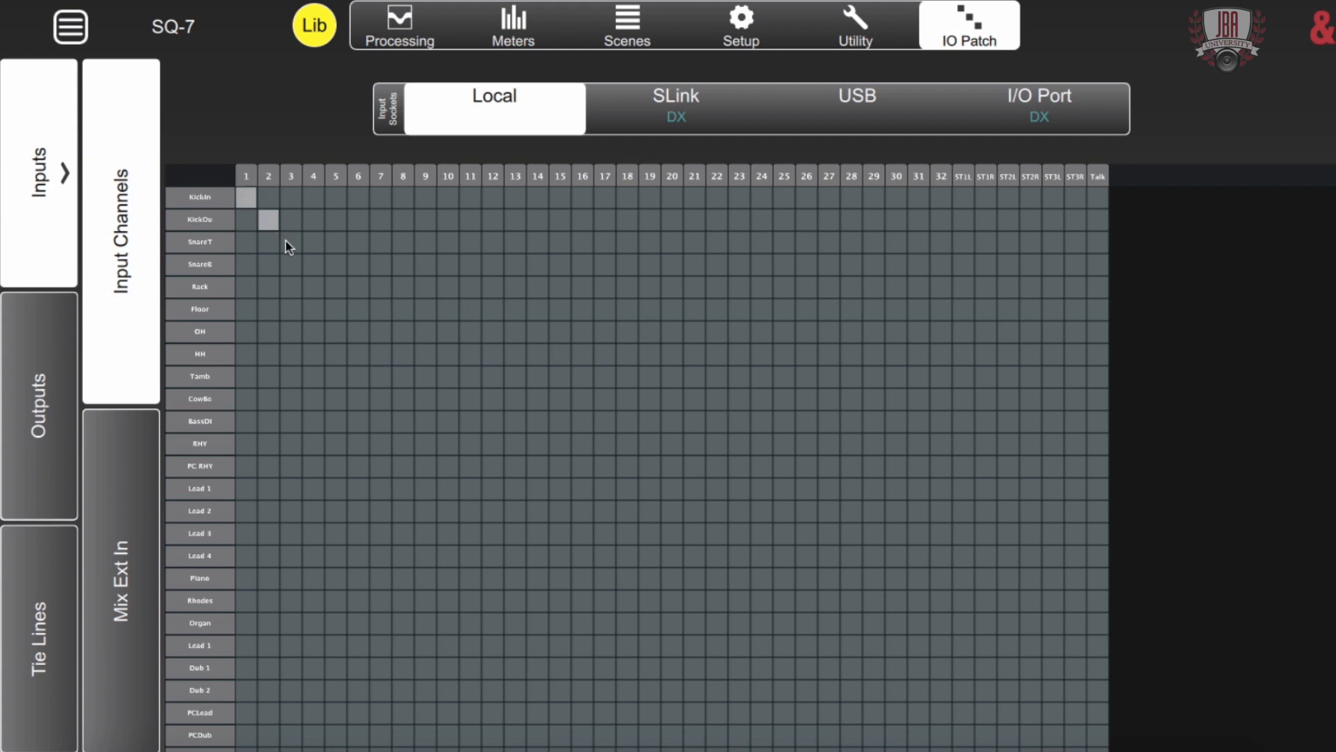
left_click(291, 241)
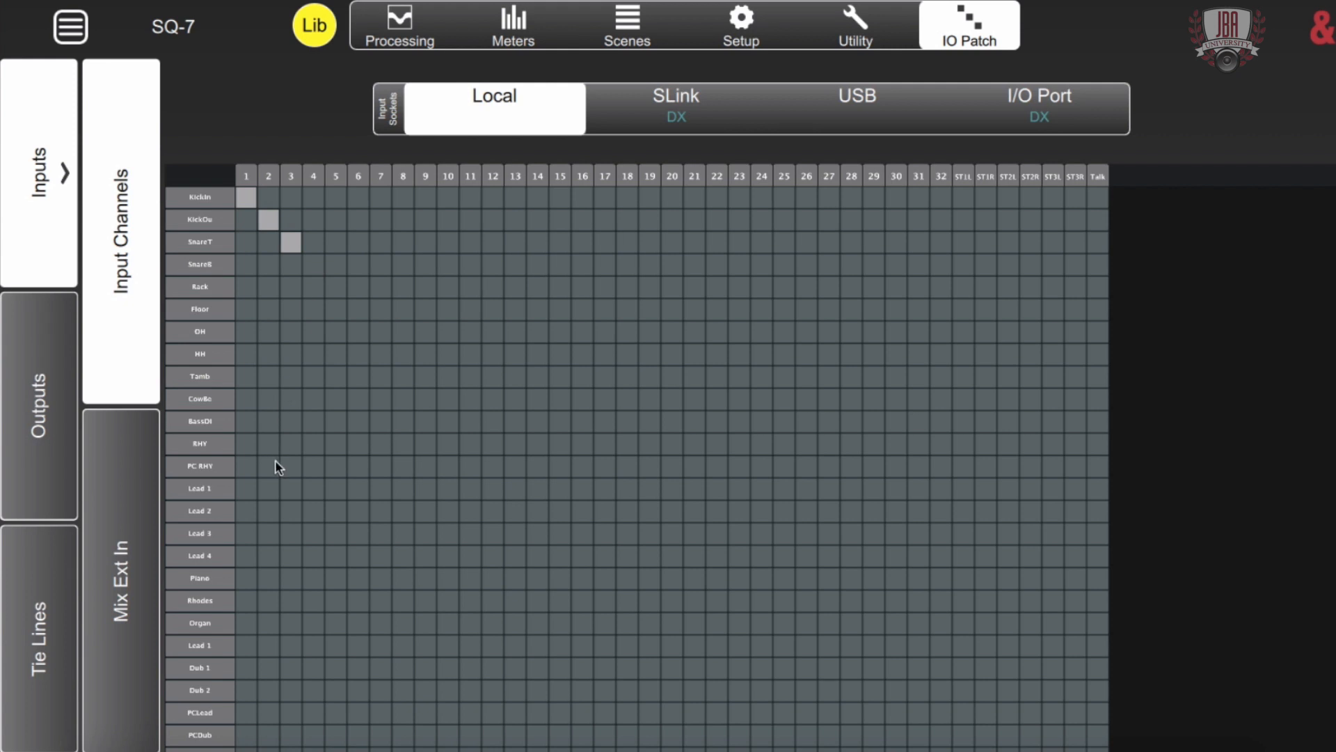
mouse_move(248, 494)
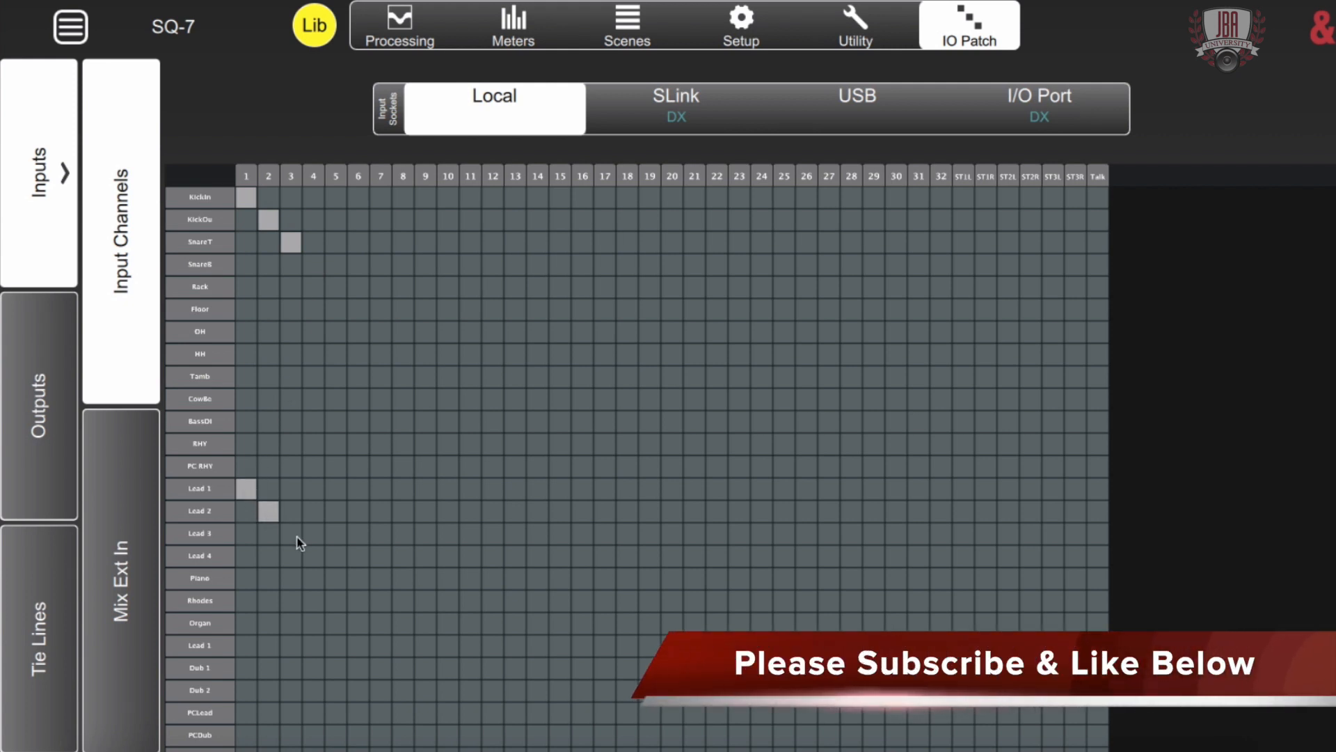
left_click(291, 532)
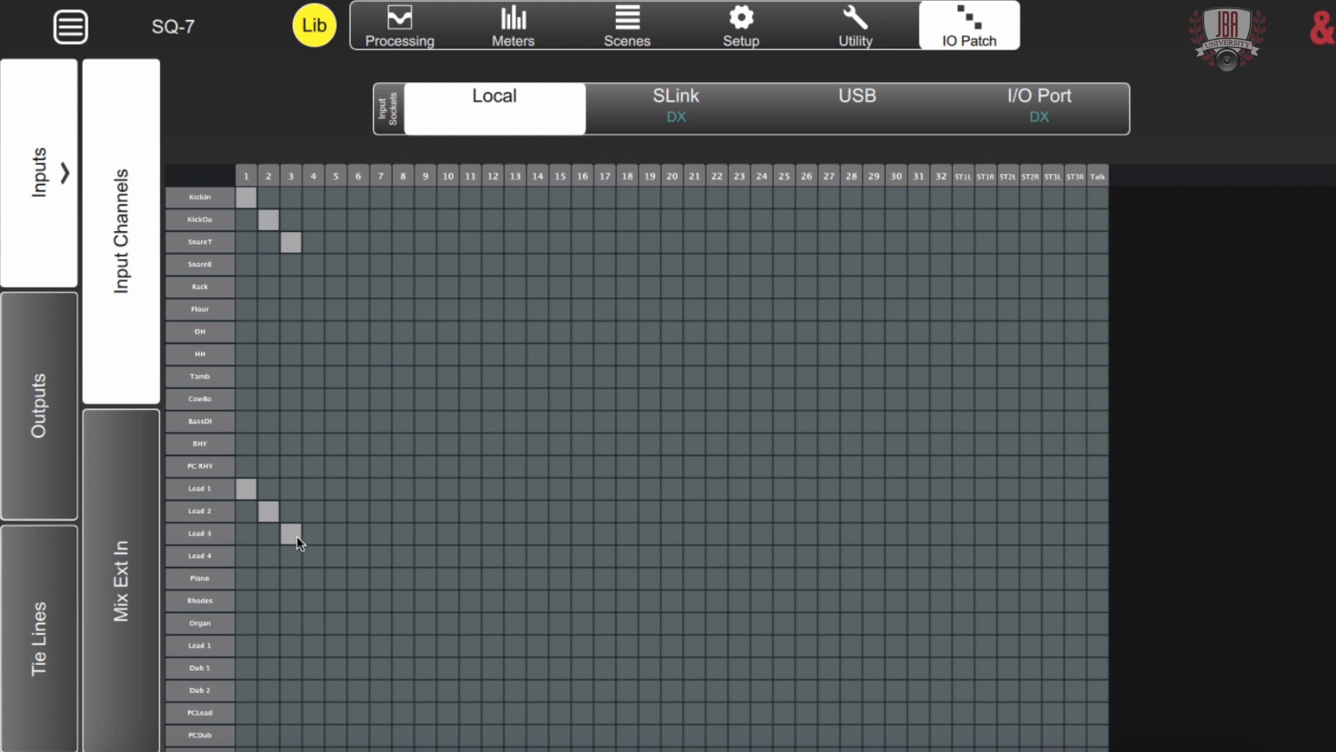
mouse_move(318, 130)
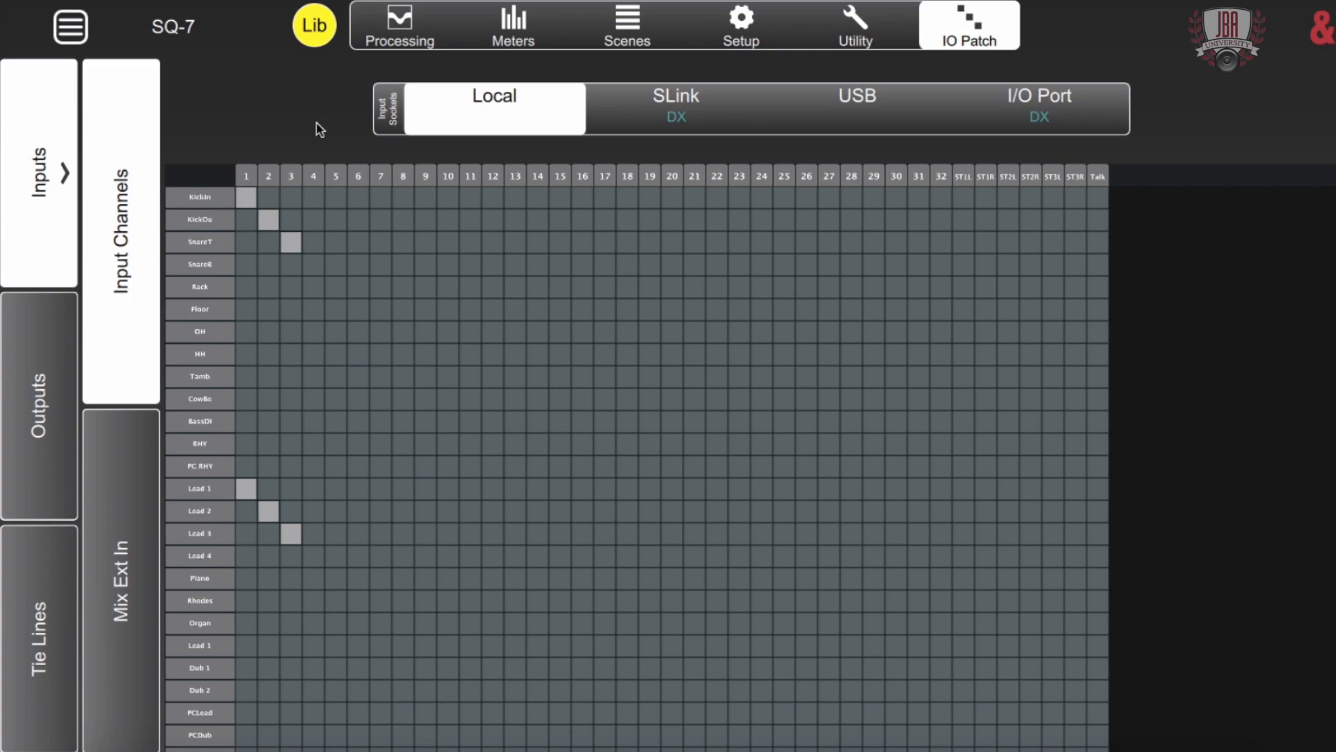
- Recall a patch preset from the input library and view the I/O Port sockets grid
left_click(314, 25)
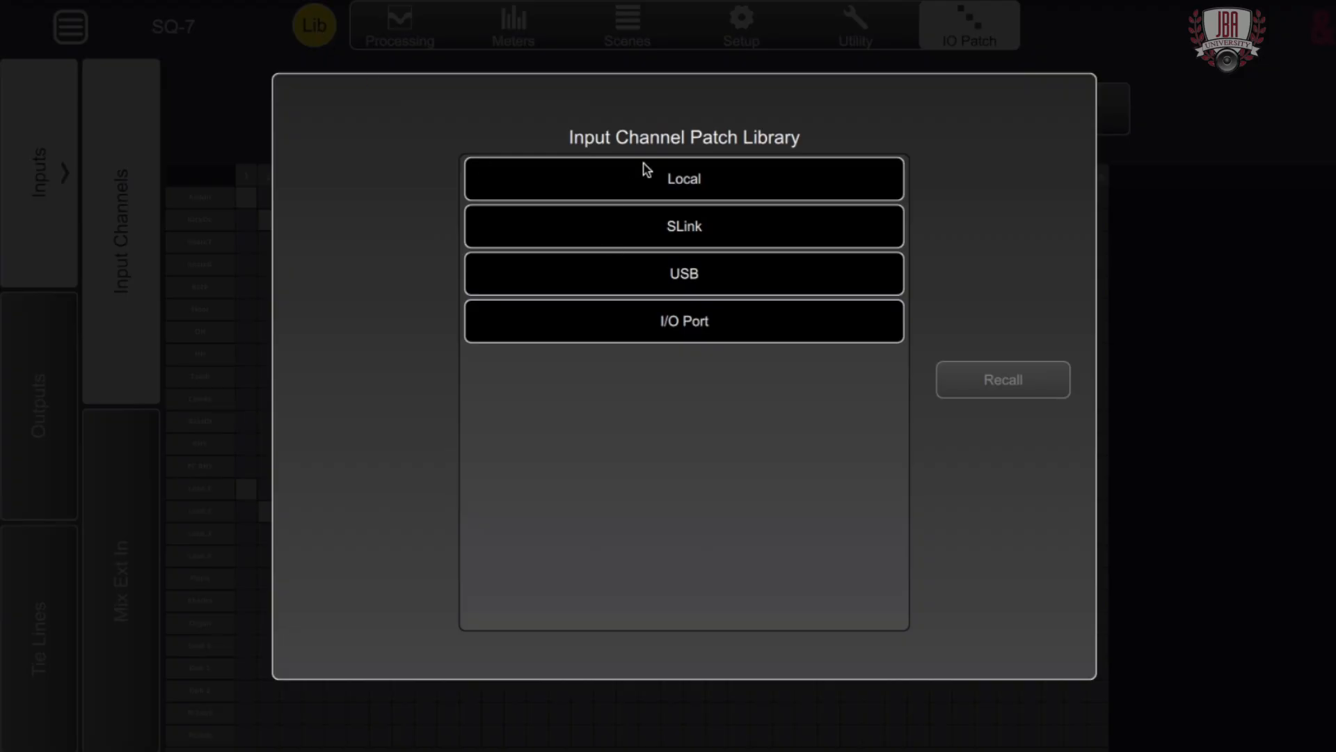
mouse_move(707, 305)
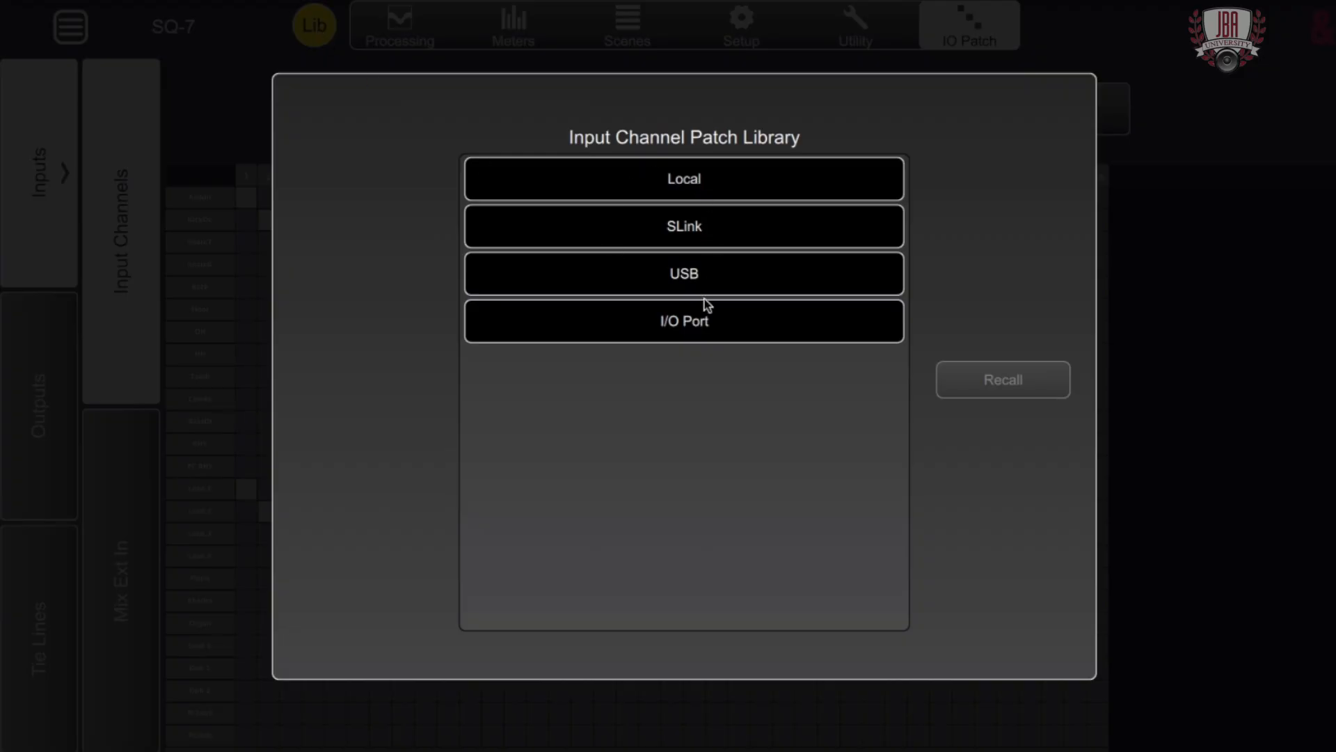
mouse_move(721, 322)
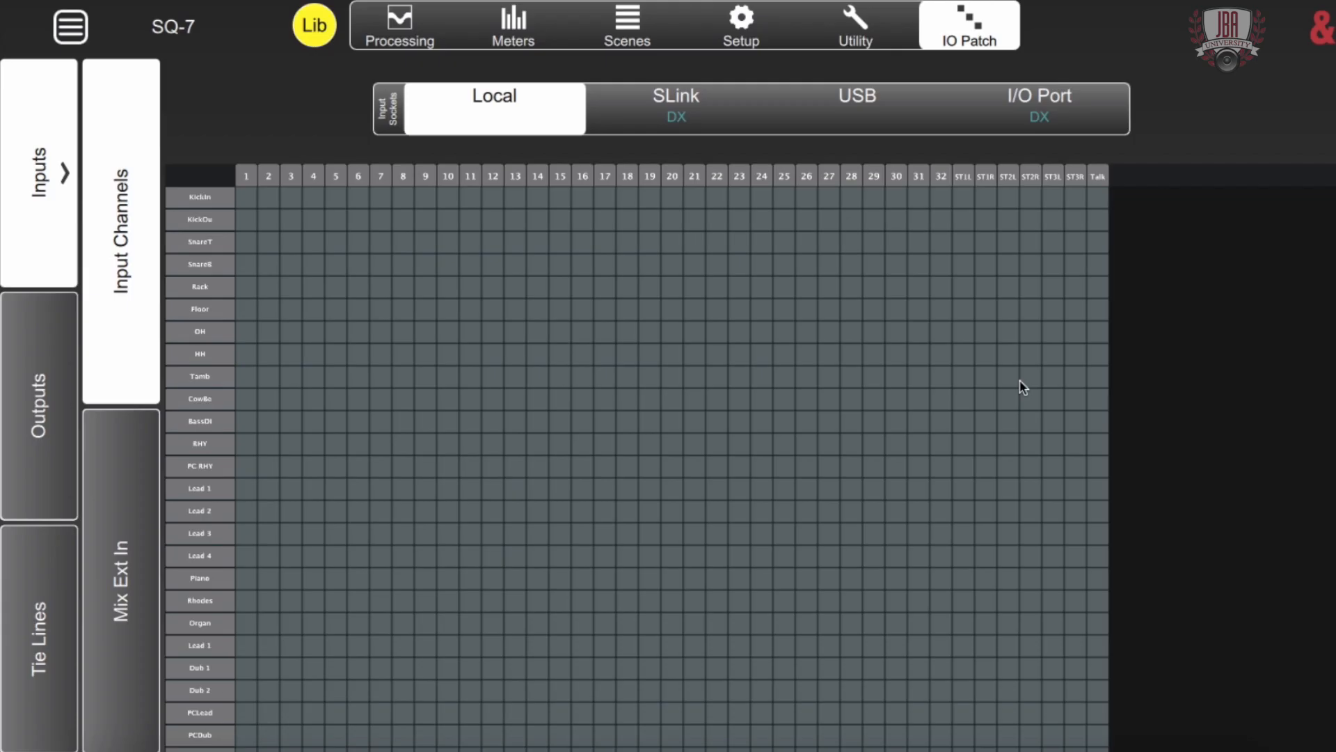
left_click(1039, 109)
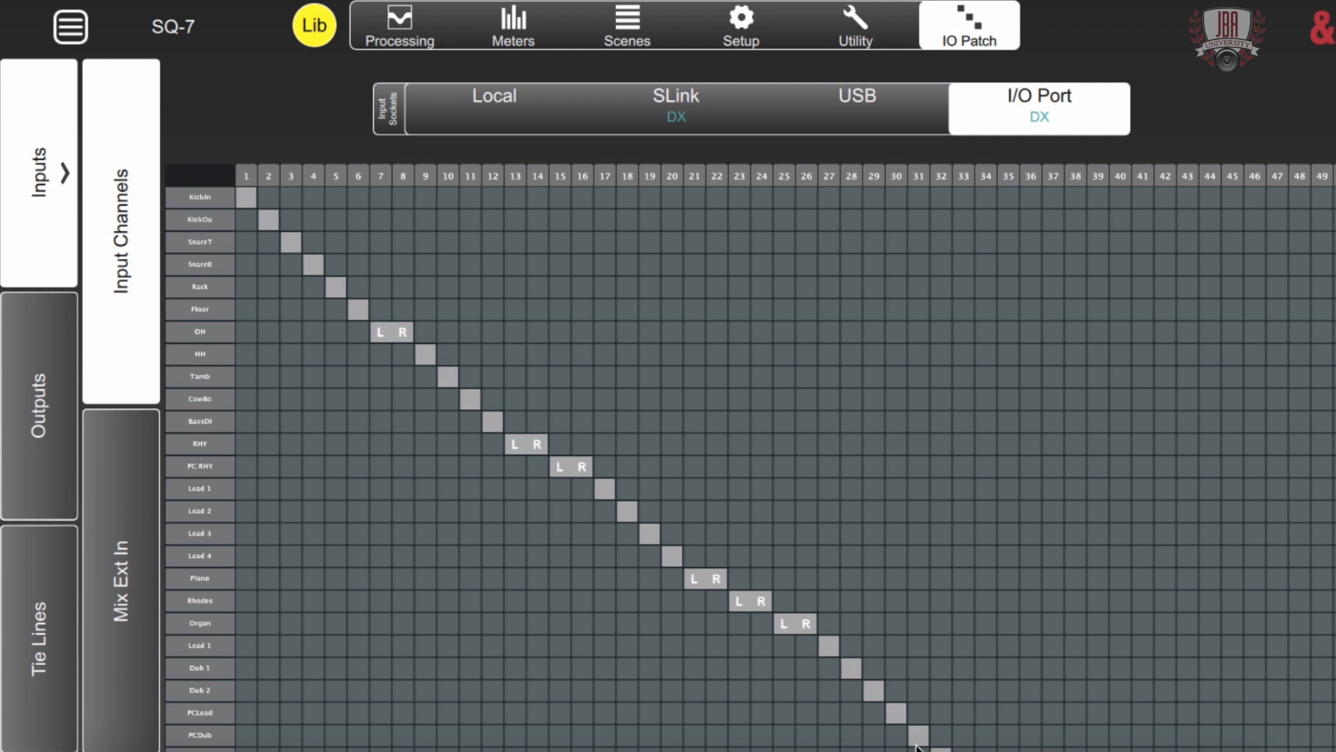
mouse_move(115, 663)
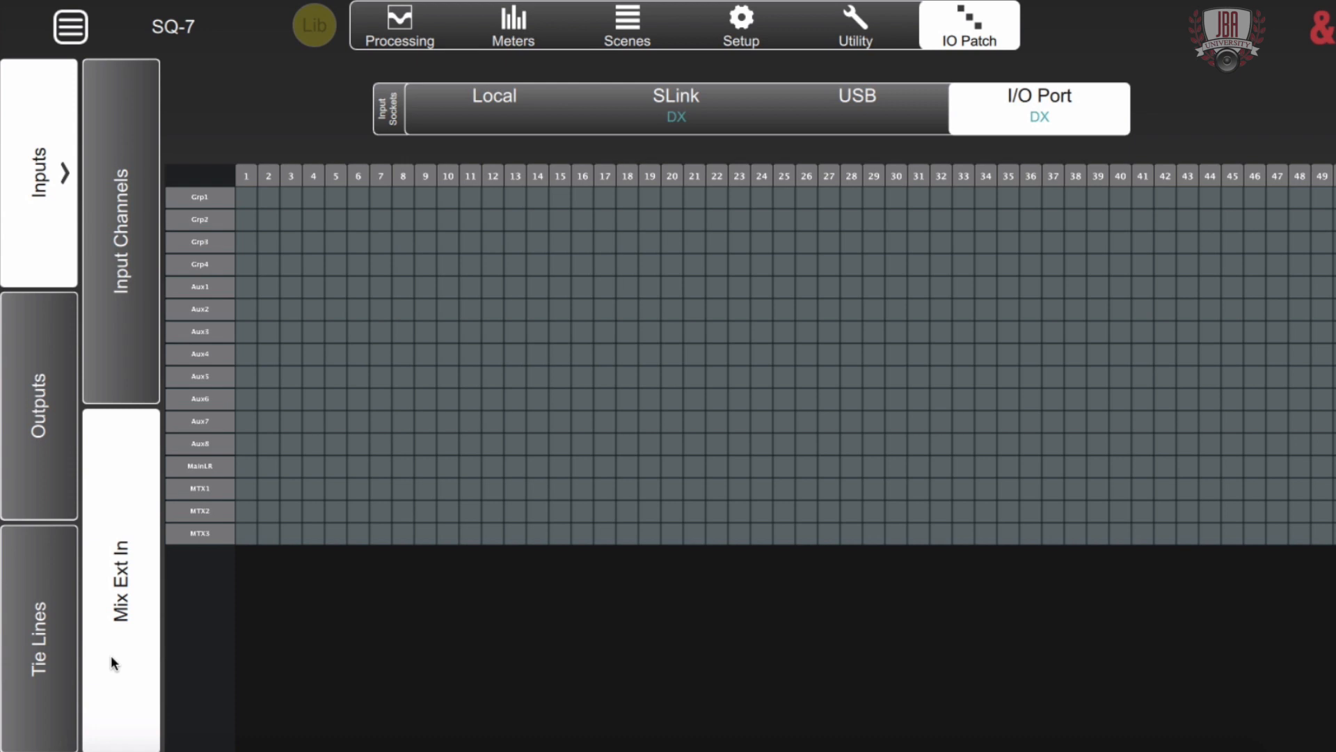
mouse_move(167, 571)
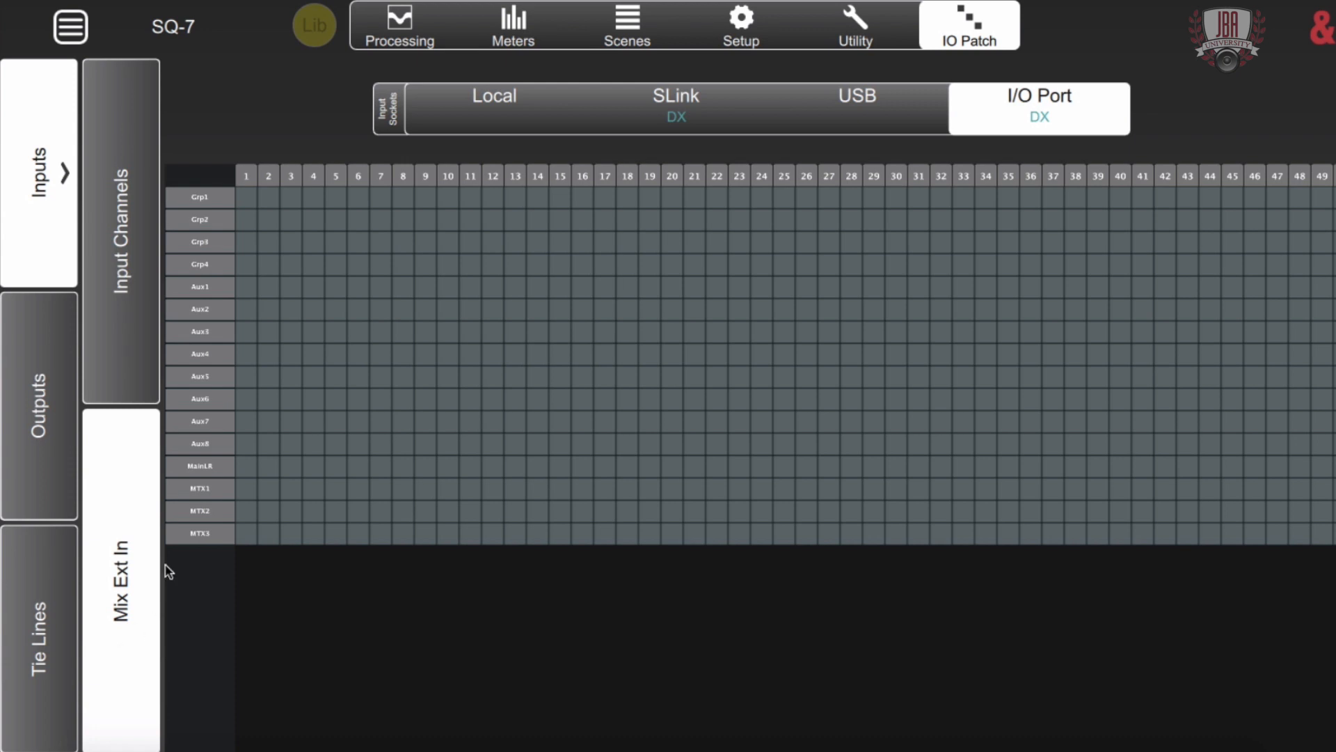
- Review the IP Direct Outputs grid against ME sockets, scrolling through the diagonal patch
left_click(34, 406)
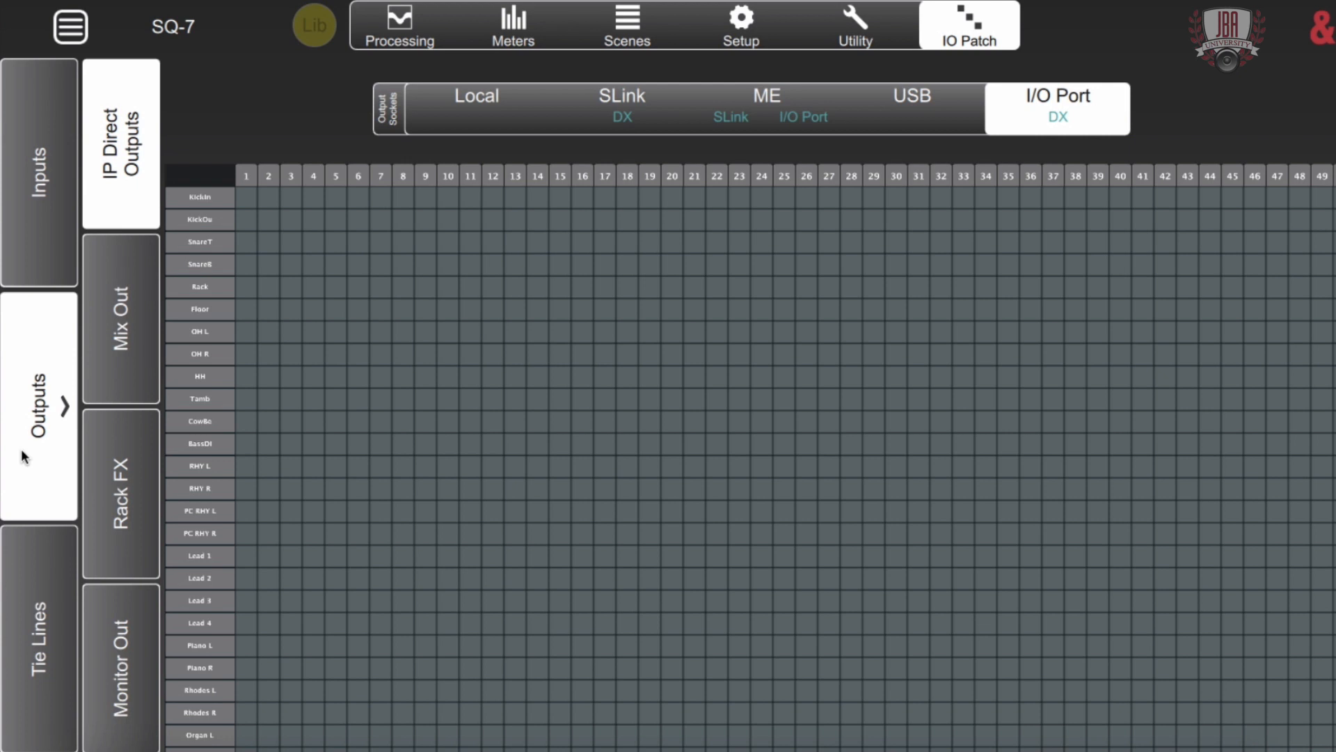
mouse_move(372, 187)
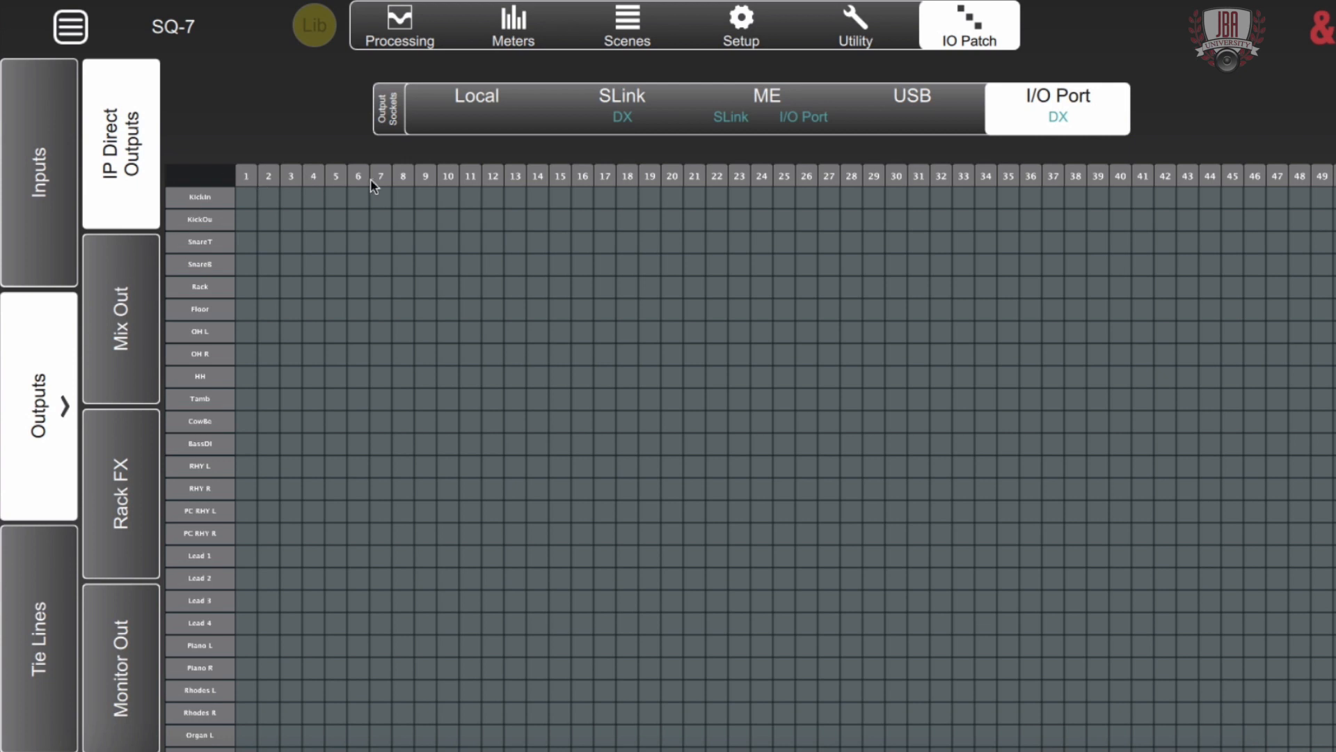
mouse_move(148, 261)
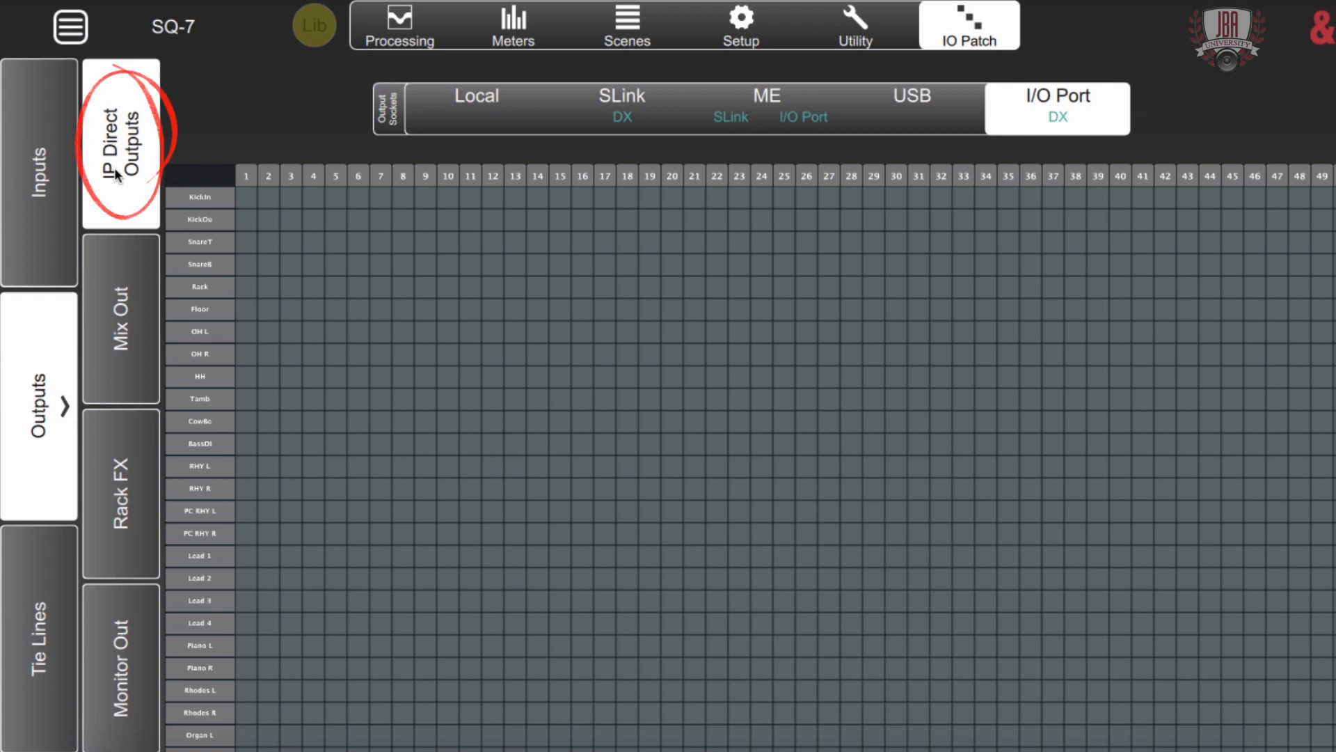
mouse_move(405, 189)
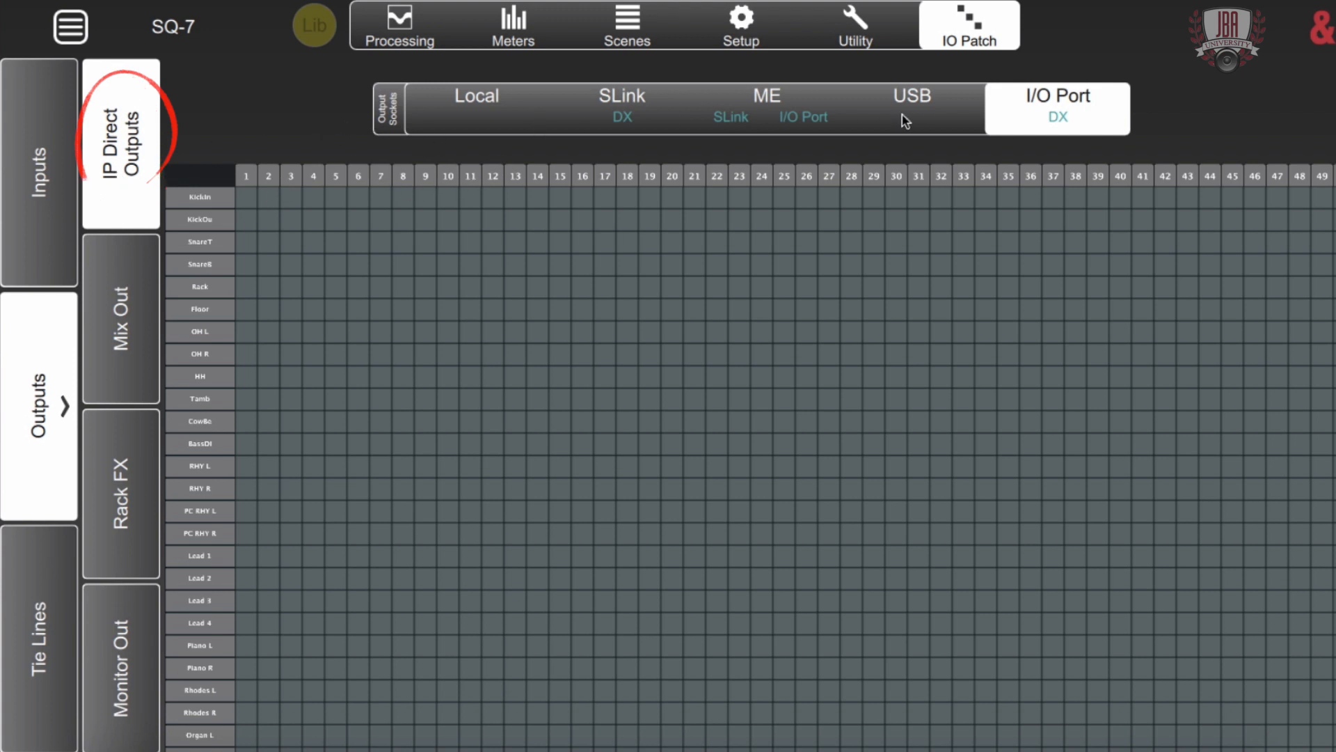
left_click(765, 109)
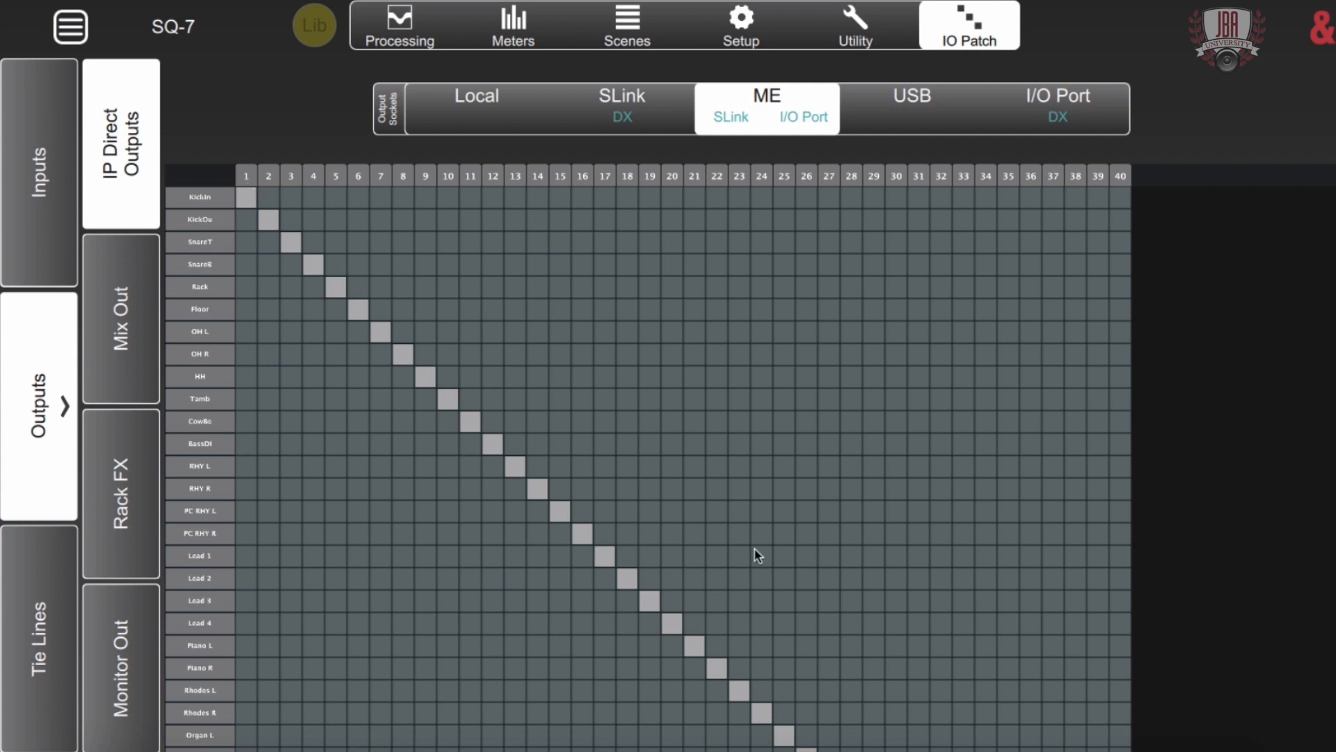
mouse_move(784, 343)
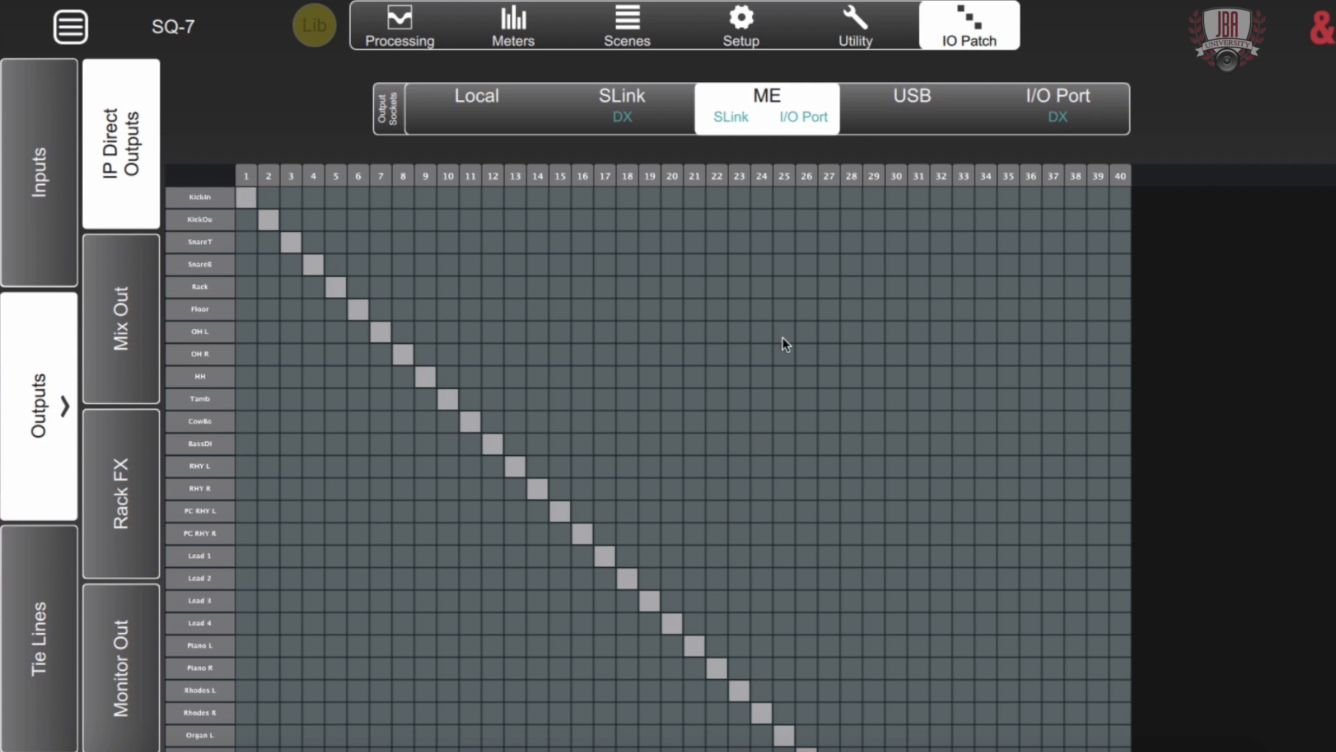
scroll("down", 3)
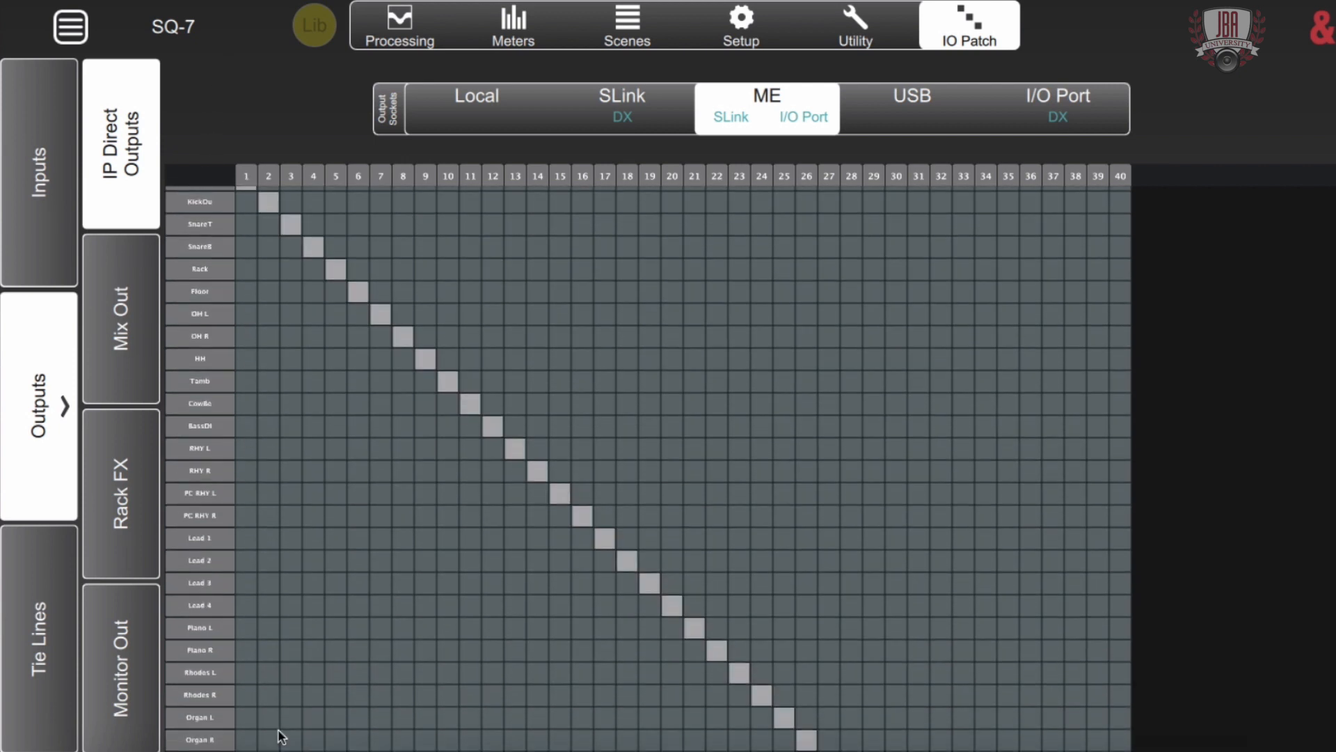
- Patch MainLR L and R to sockets 1 and 2, then view Rack FX returns for I/O Port sockets
left_click(121, 319)
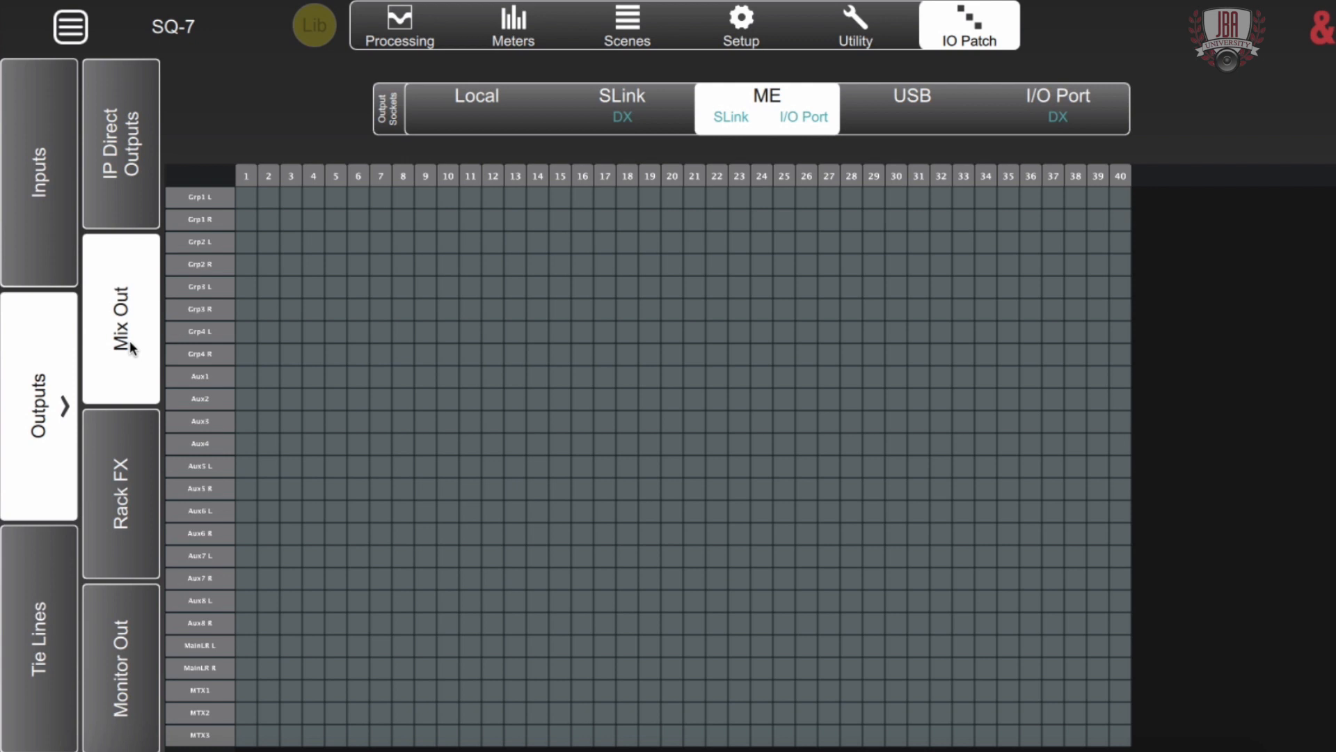
left_click(246, 646)
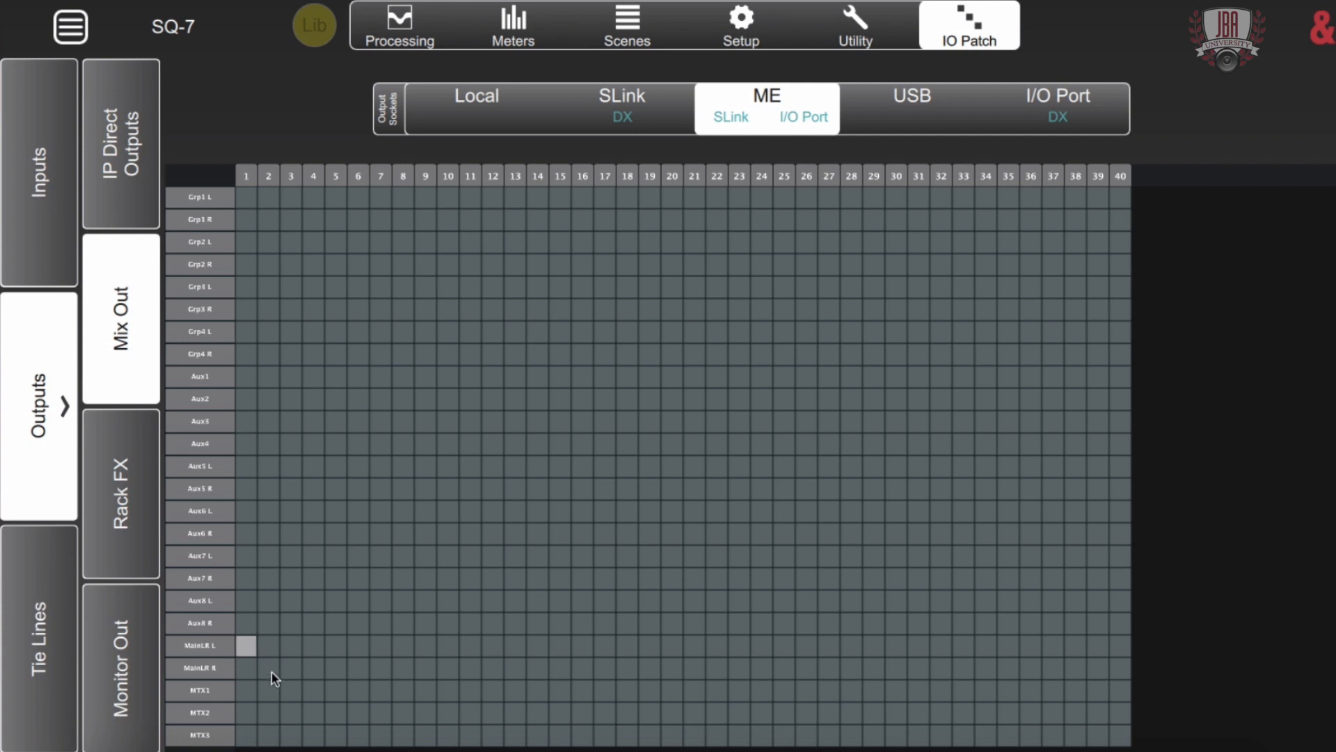
left_click(269, 667)
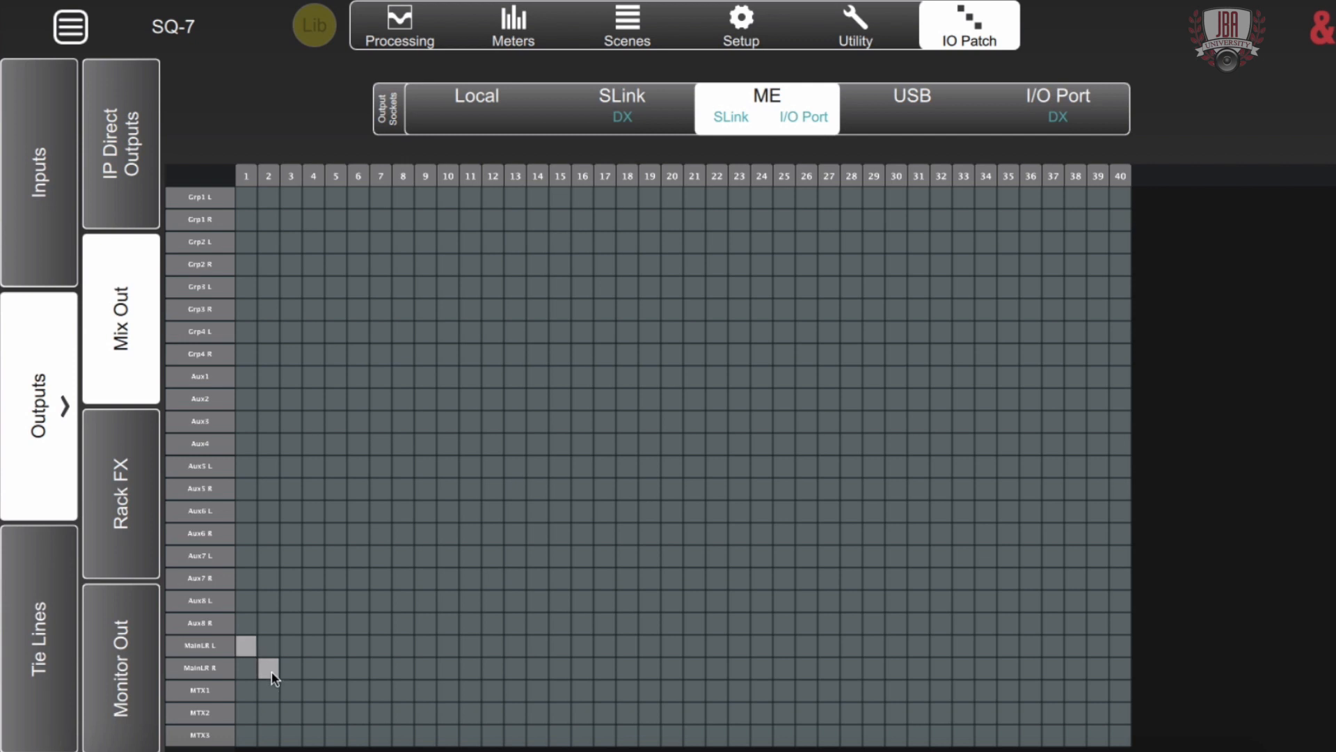
mouse_move(1056, 119)
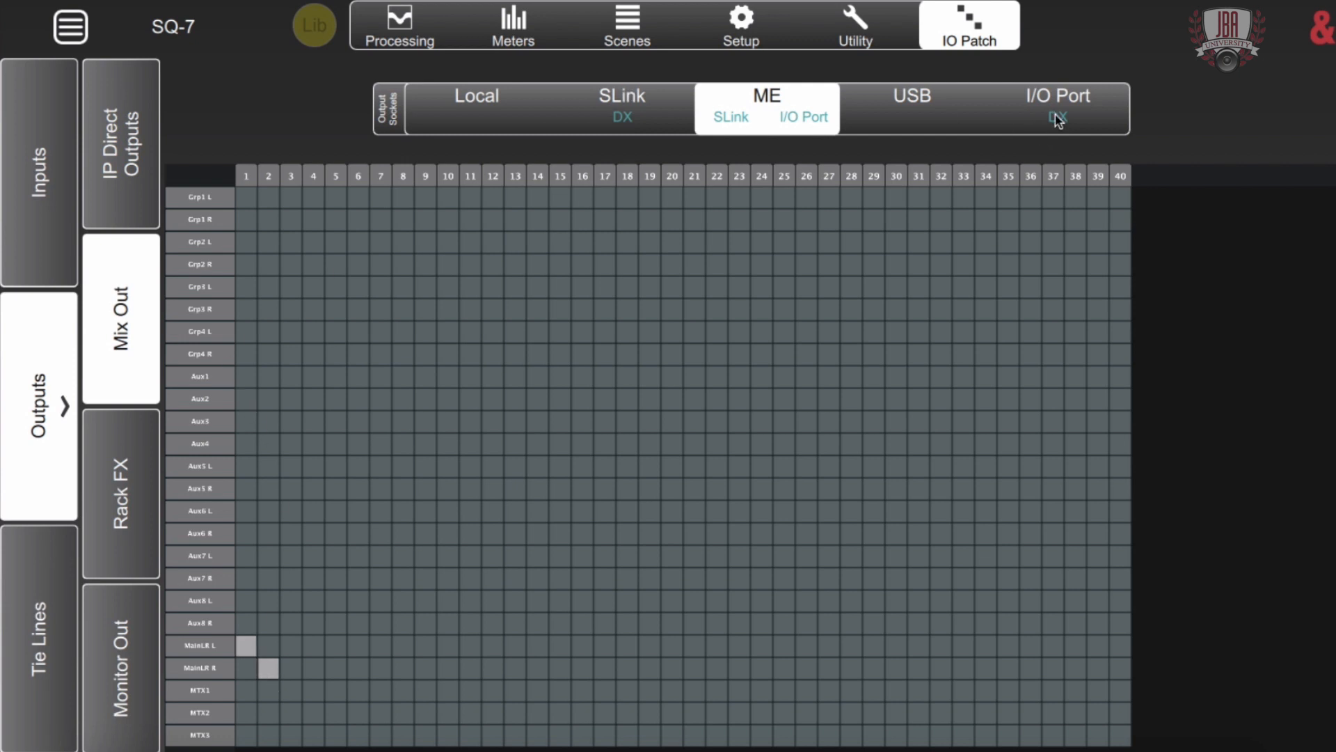
left_click(1056, 109)
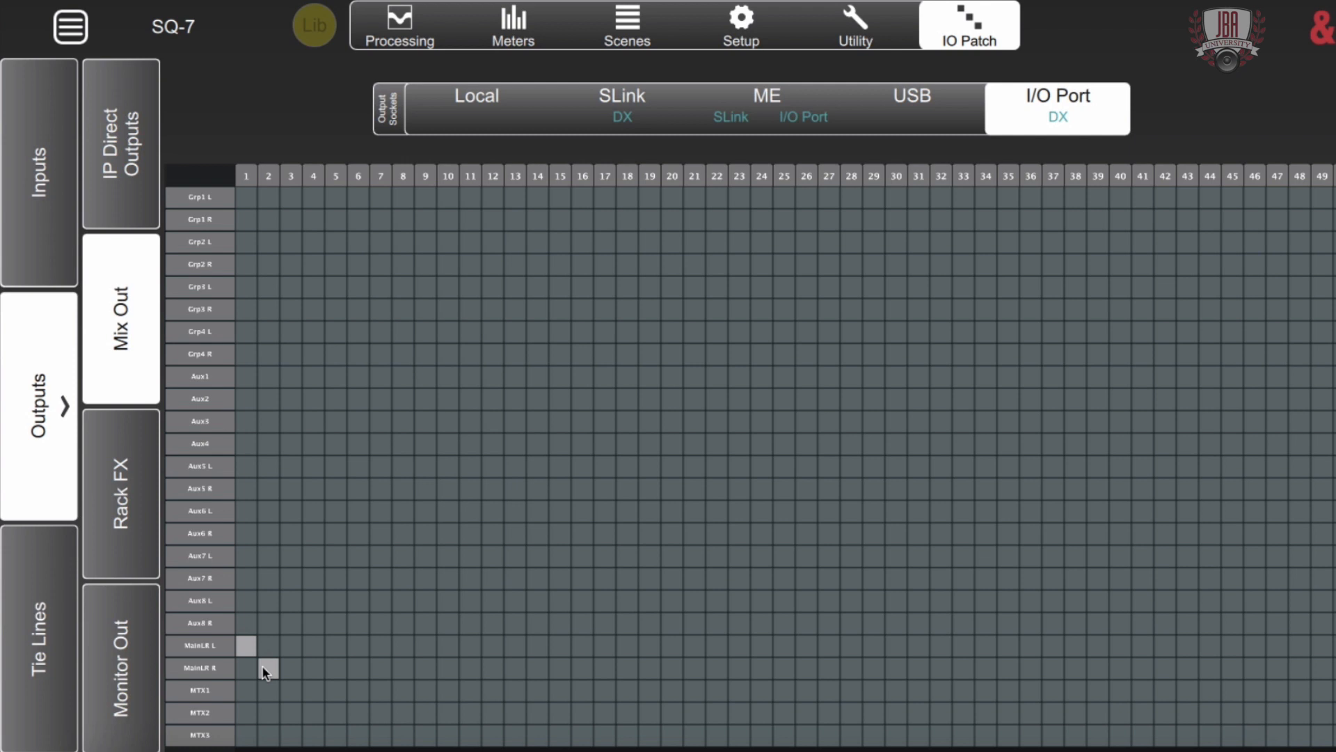
left_click(120, 491)
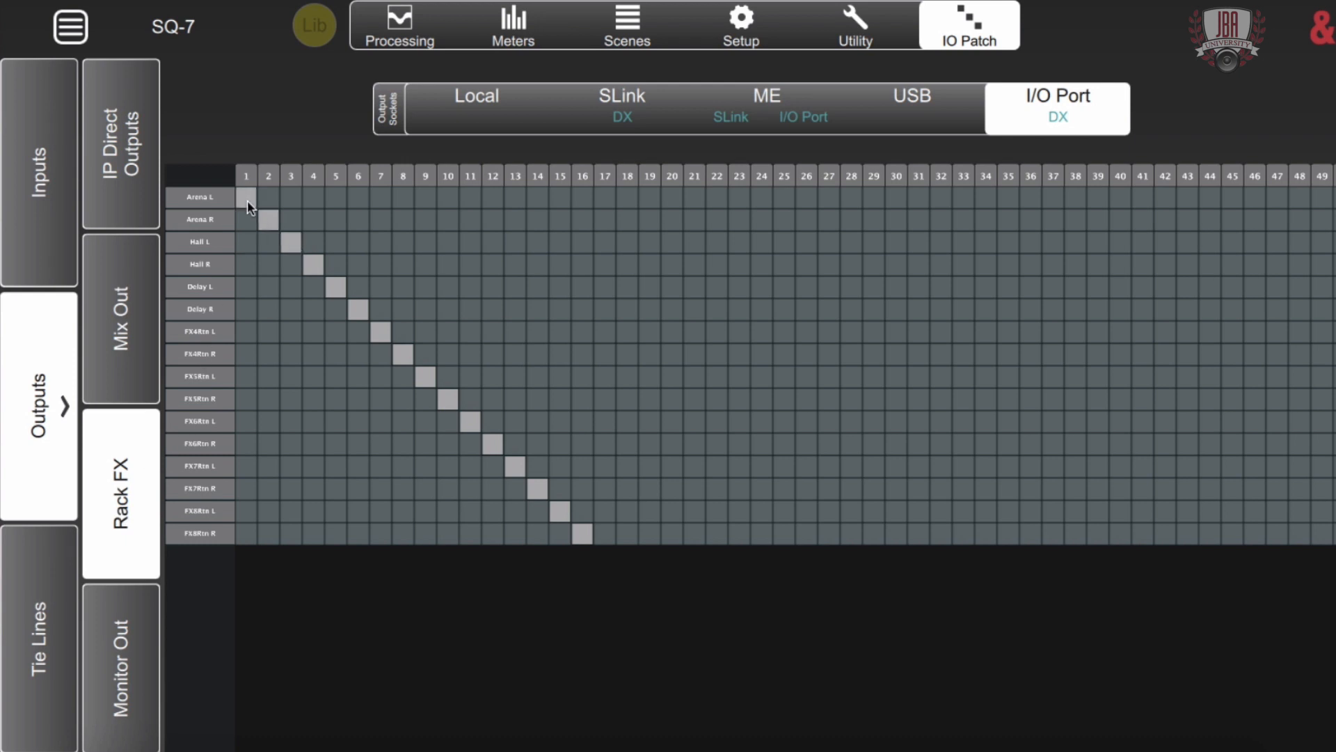
- Review the empty PAFL/Listen monitor outputs grid, then show the Tie Lines page
left_click(121, 660)
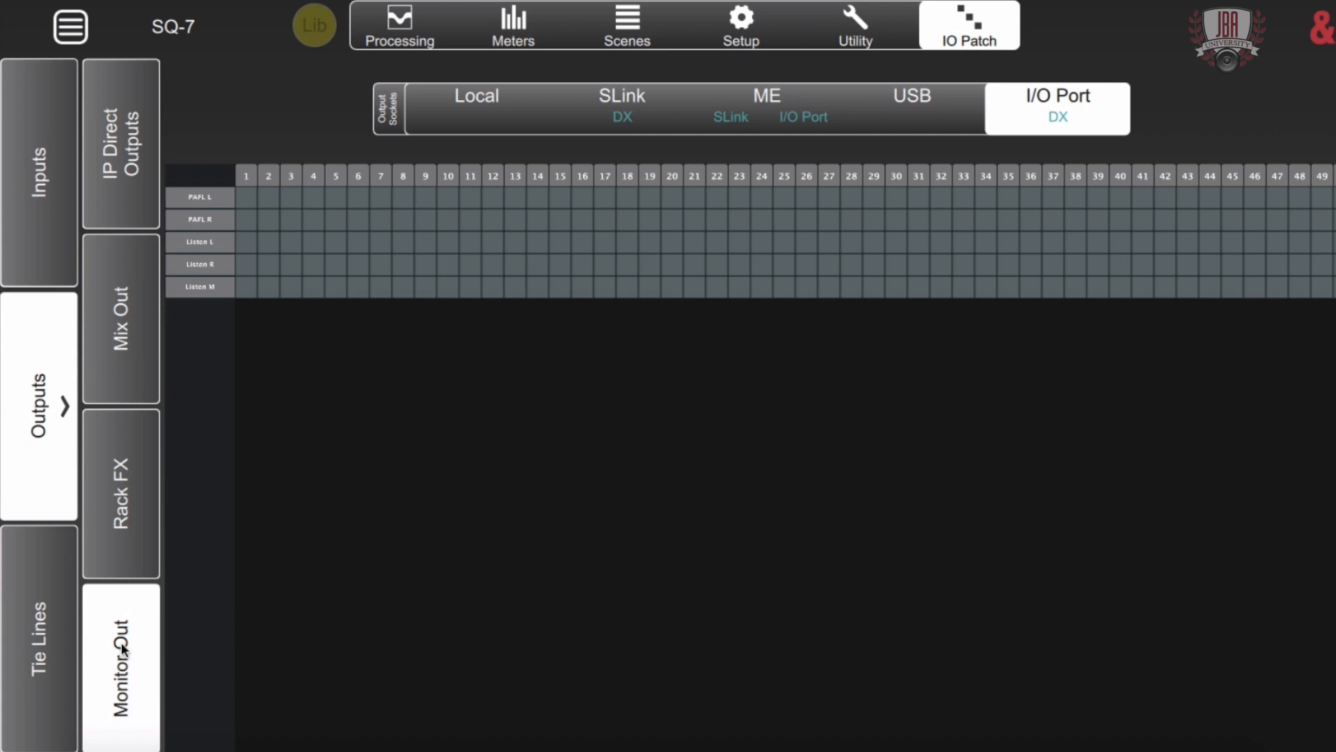
mouse_move(67, 660)
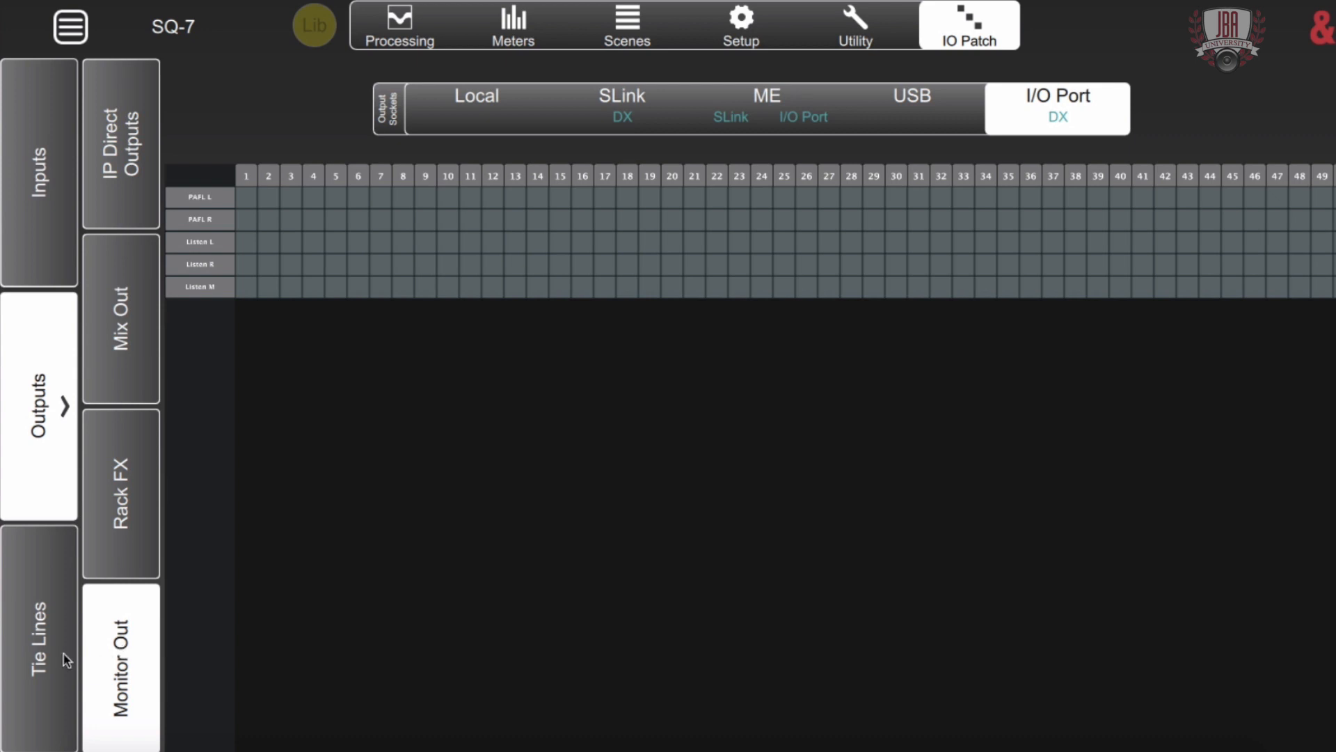
left_click(621, 108)
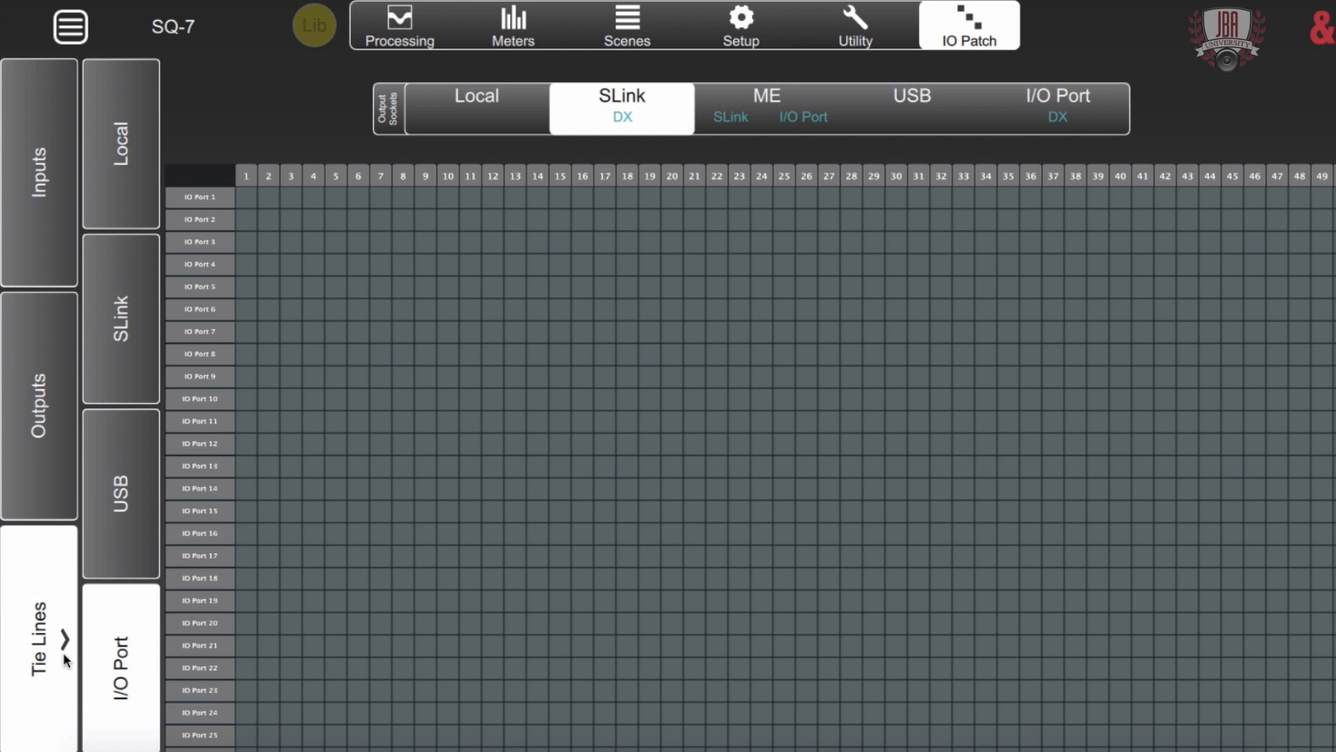
mouse_move(68, 648)
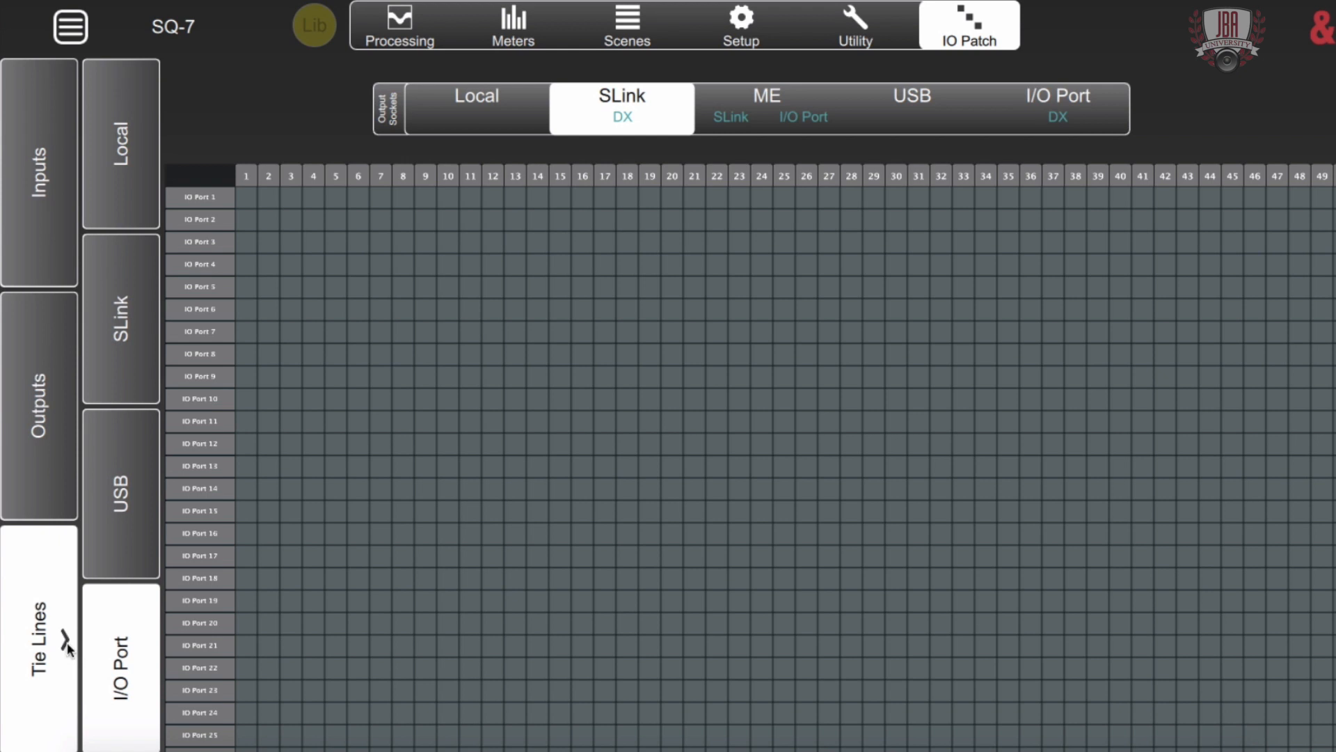
mouse_move(94, 492)
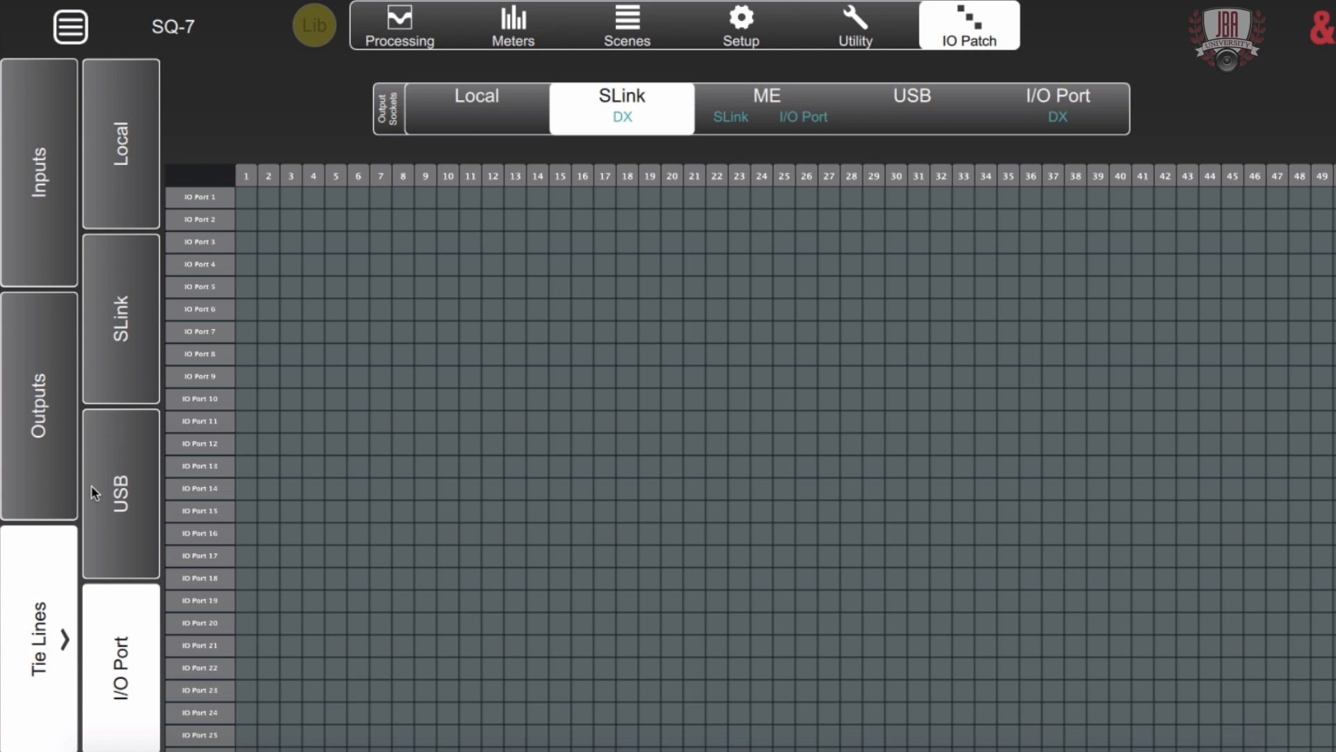
- Show SLink inputs 1–48 as sources in the tie-line grid
left_click(121, 333)
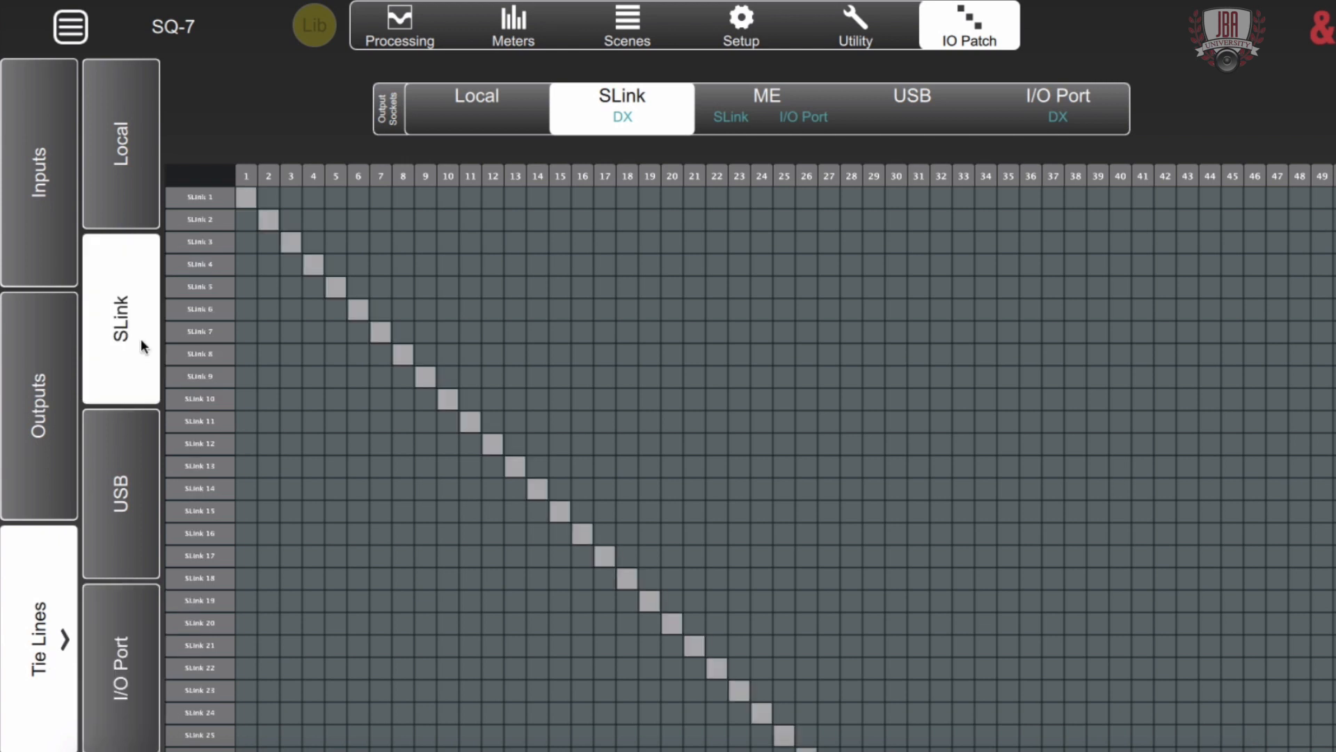
mouse_move(510, 490)
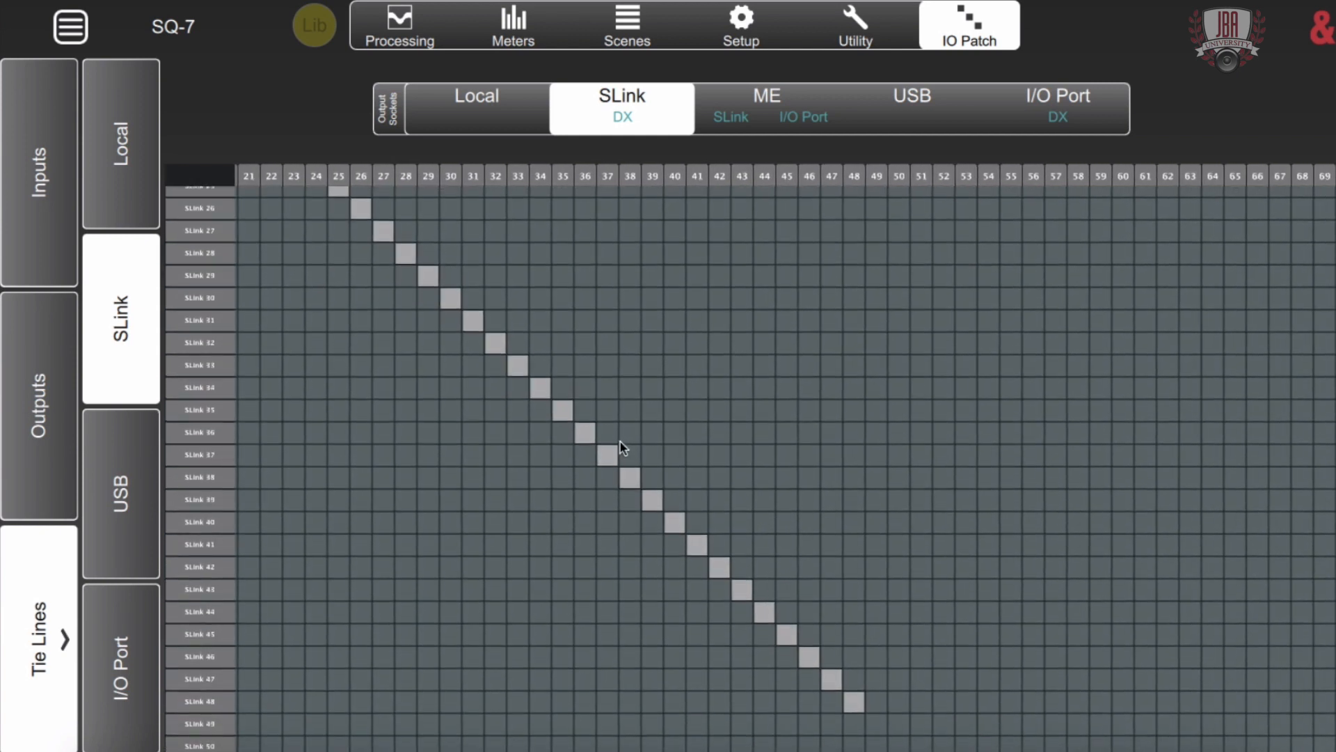
mouse_move(621, 555)
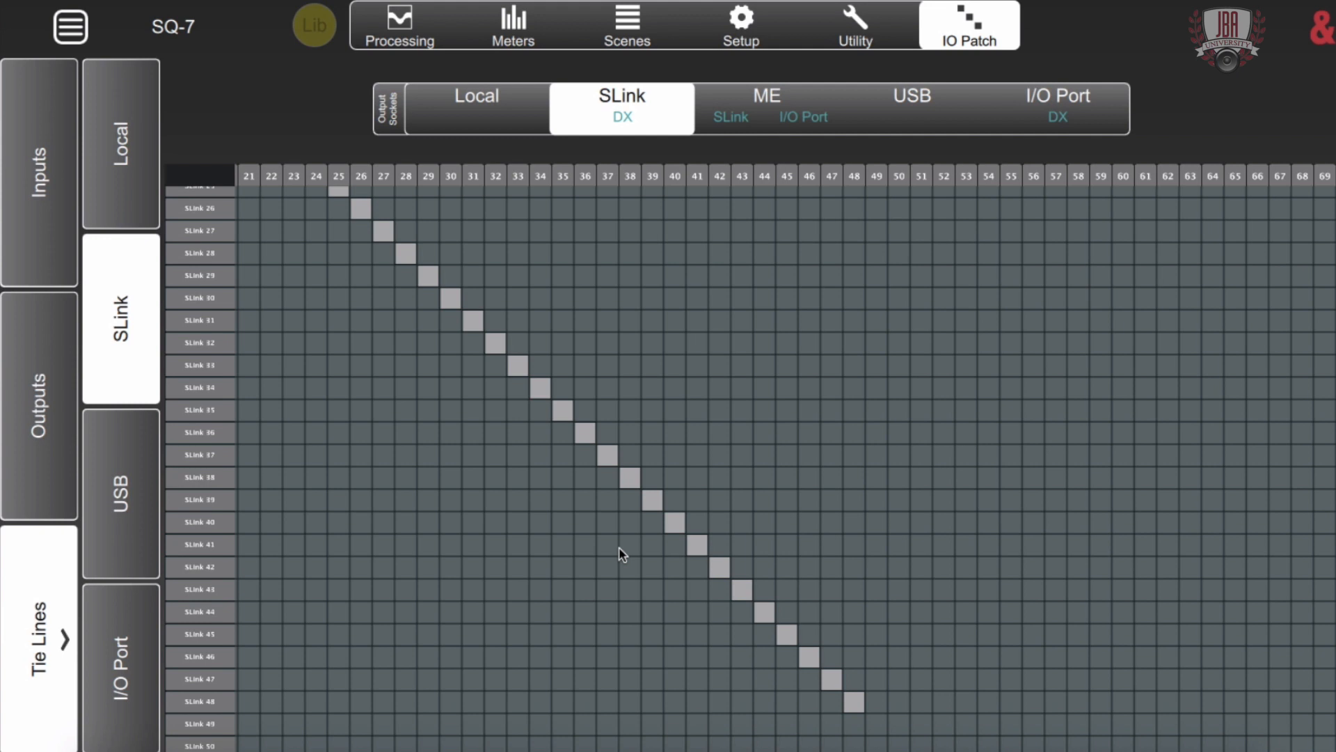